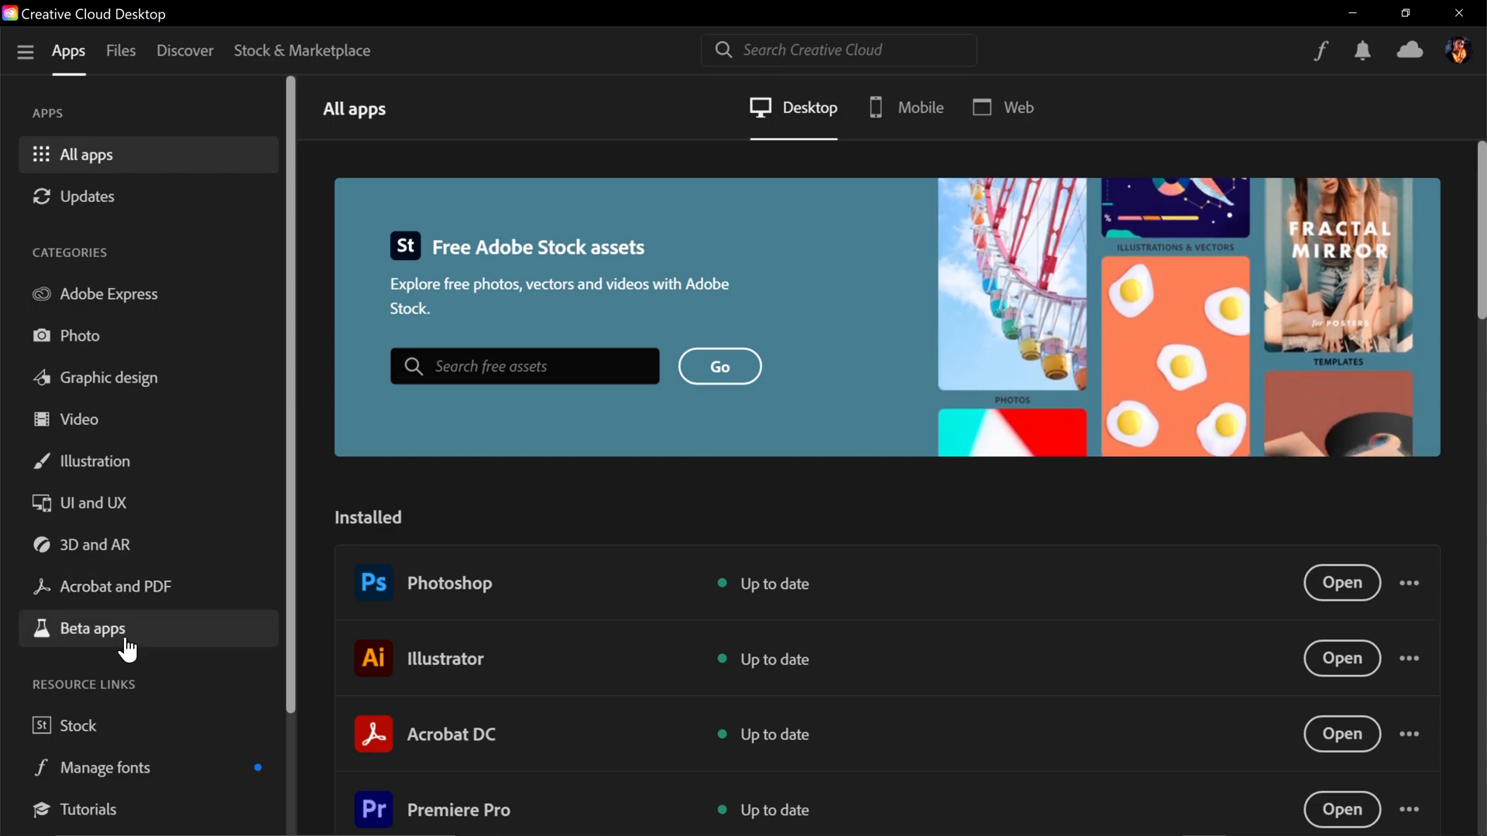
- Show the Beta apps category in Creative Cloud Desktop, listing Photoshop (Beta)
left_click(93, 629)
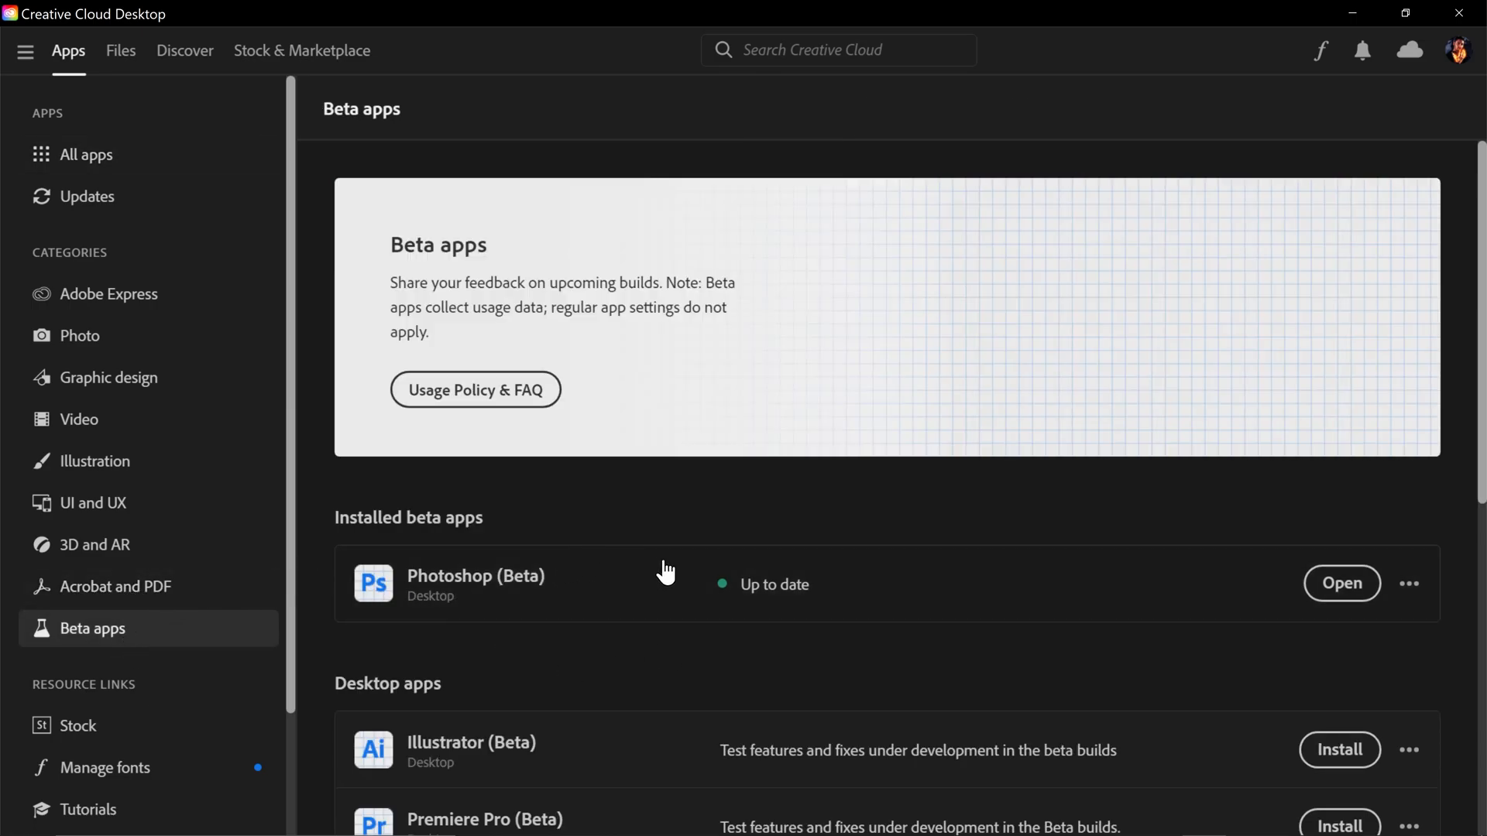
mouse_move(295, 387)
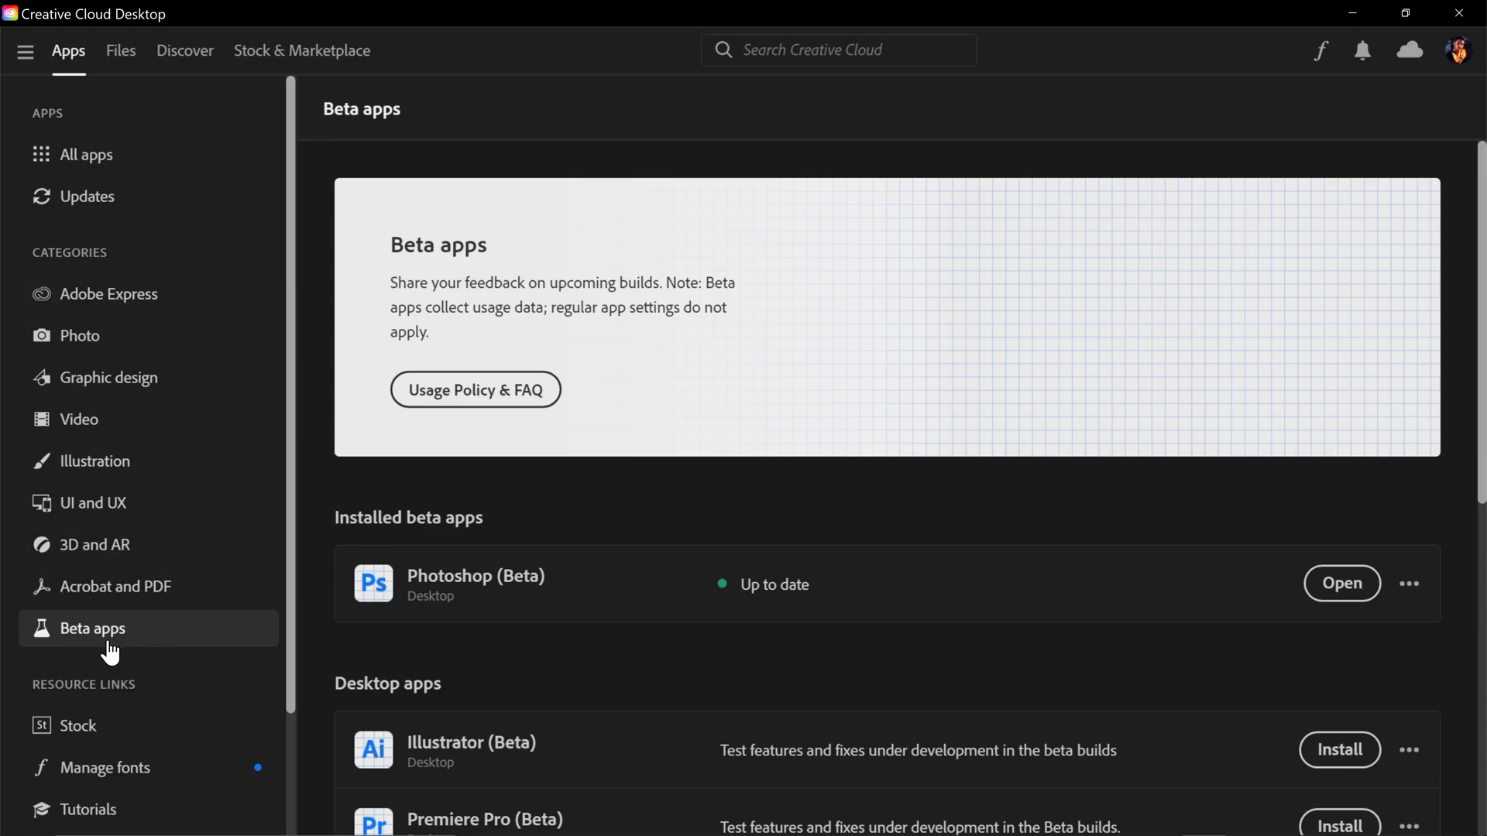
mouse_move(733, 605)
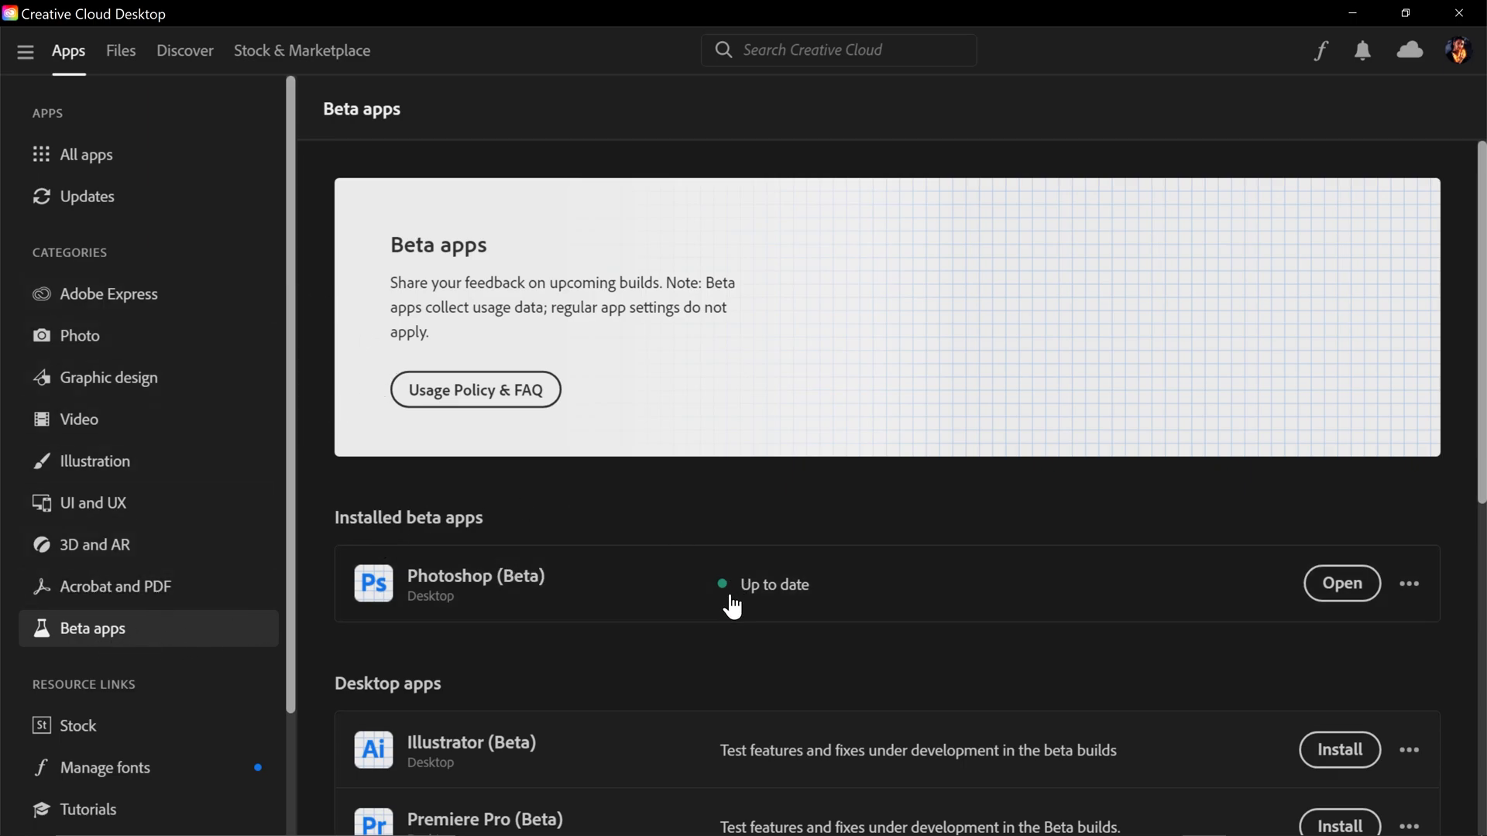
- Launch Photoshop (Beta) and lasso the man carrying the yellow bag
left_click(1340, 584)
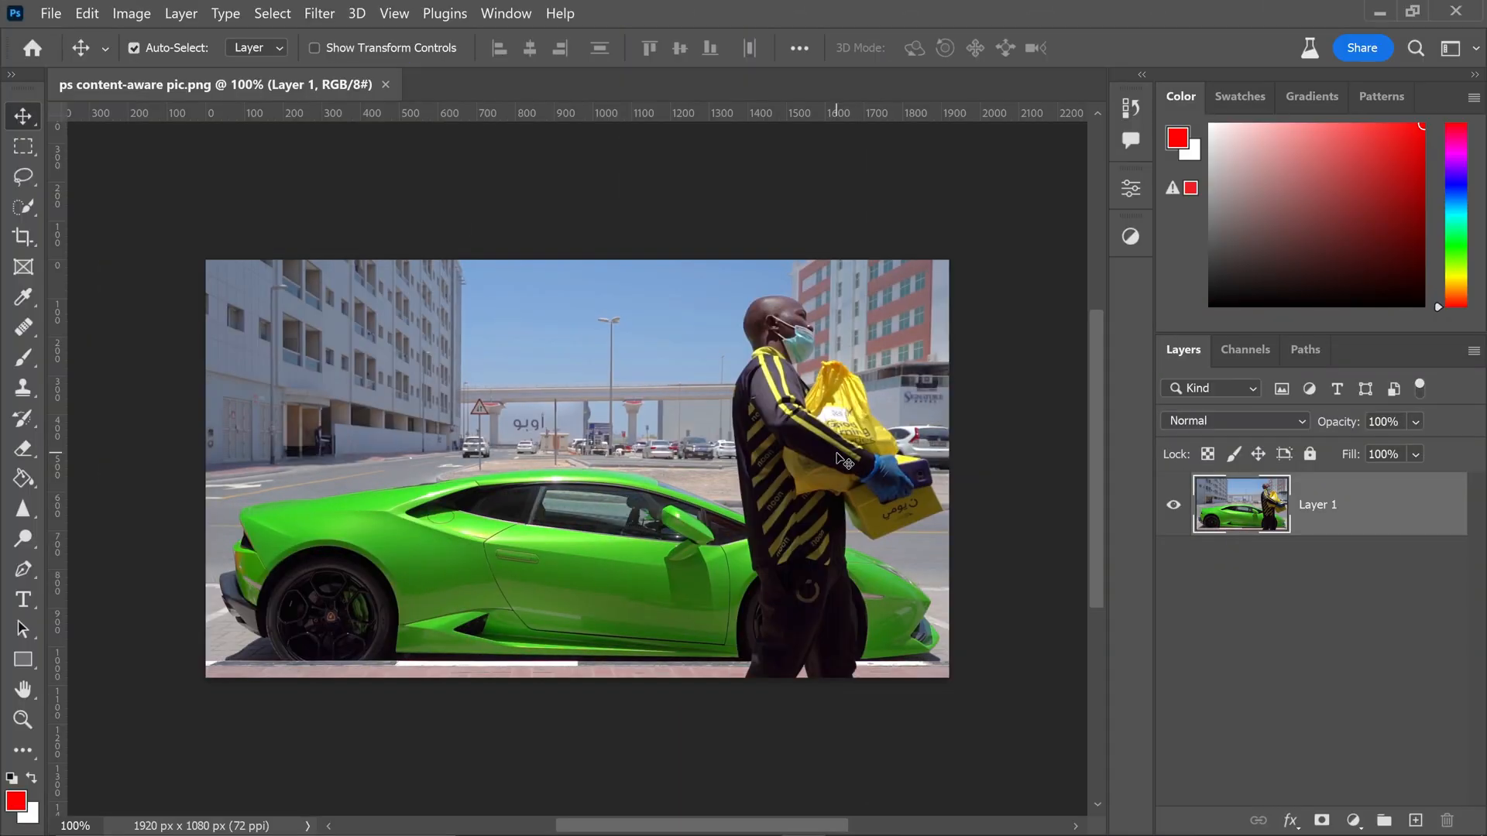
mouse_move(564, 210)
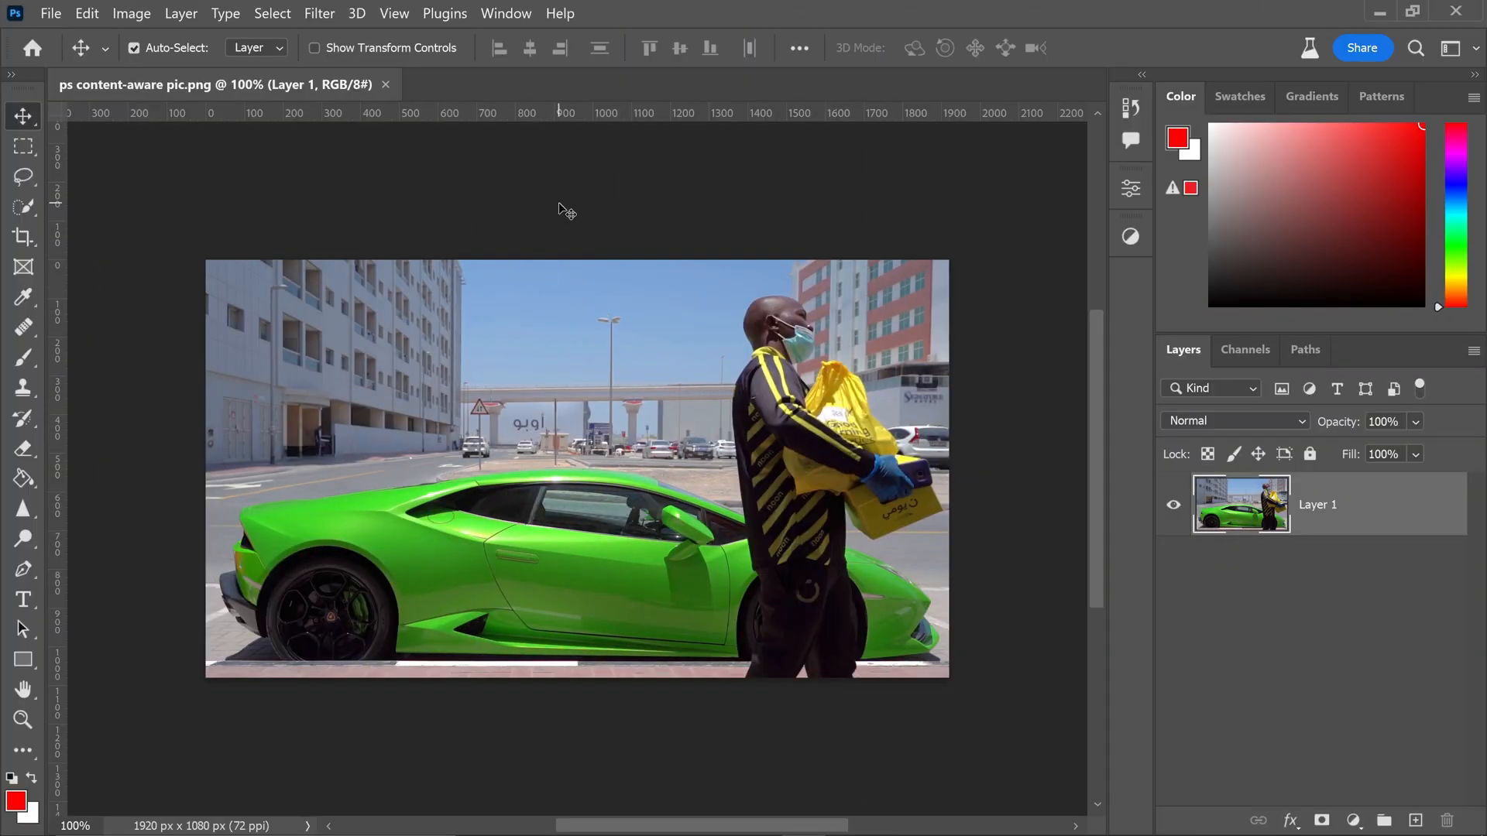
mouse_move(714, 446)
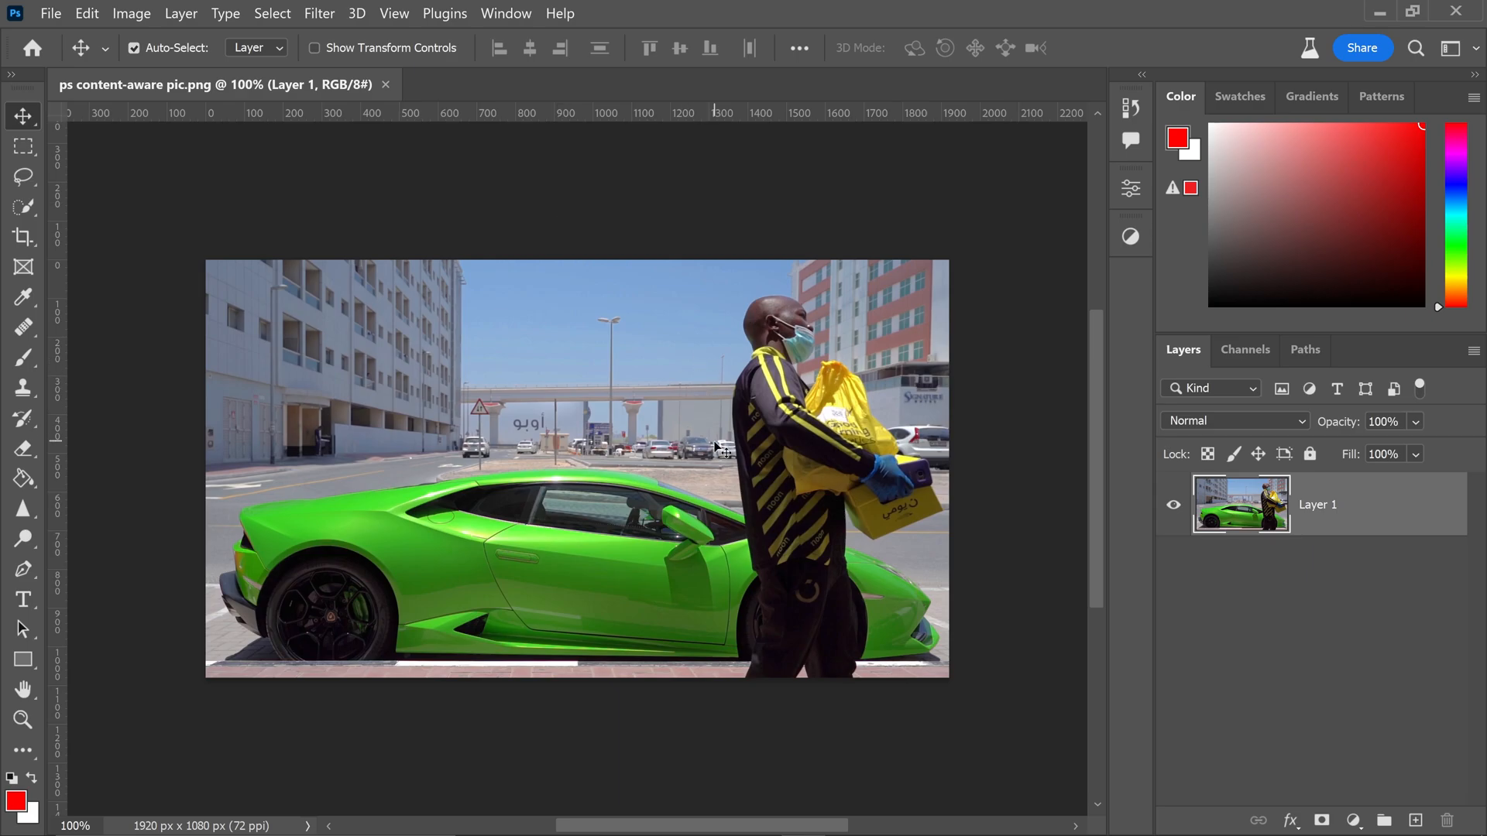
mouse_move(523, 377)
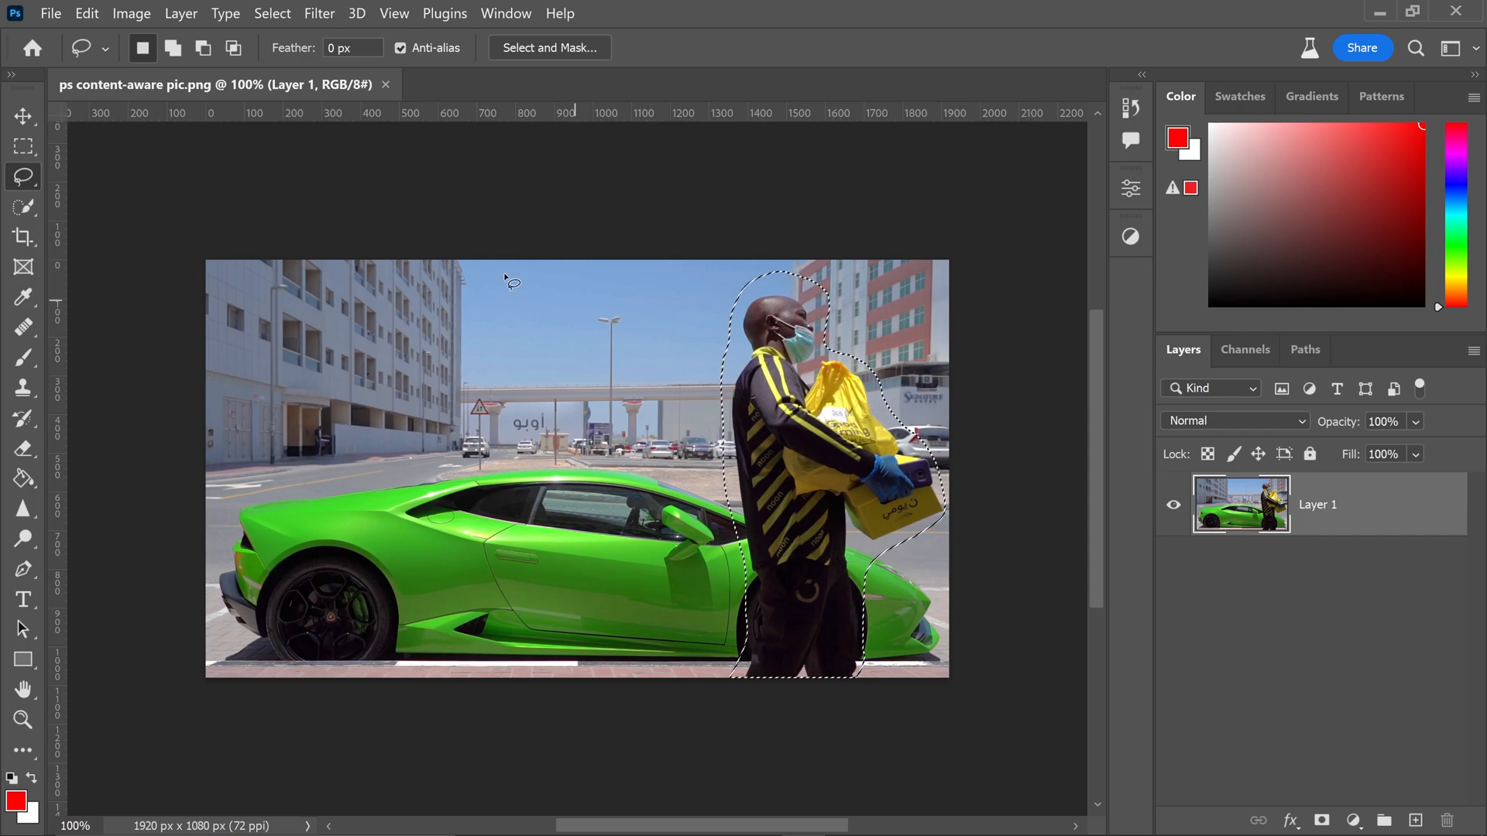
left_click(85, 12)
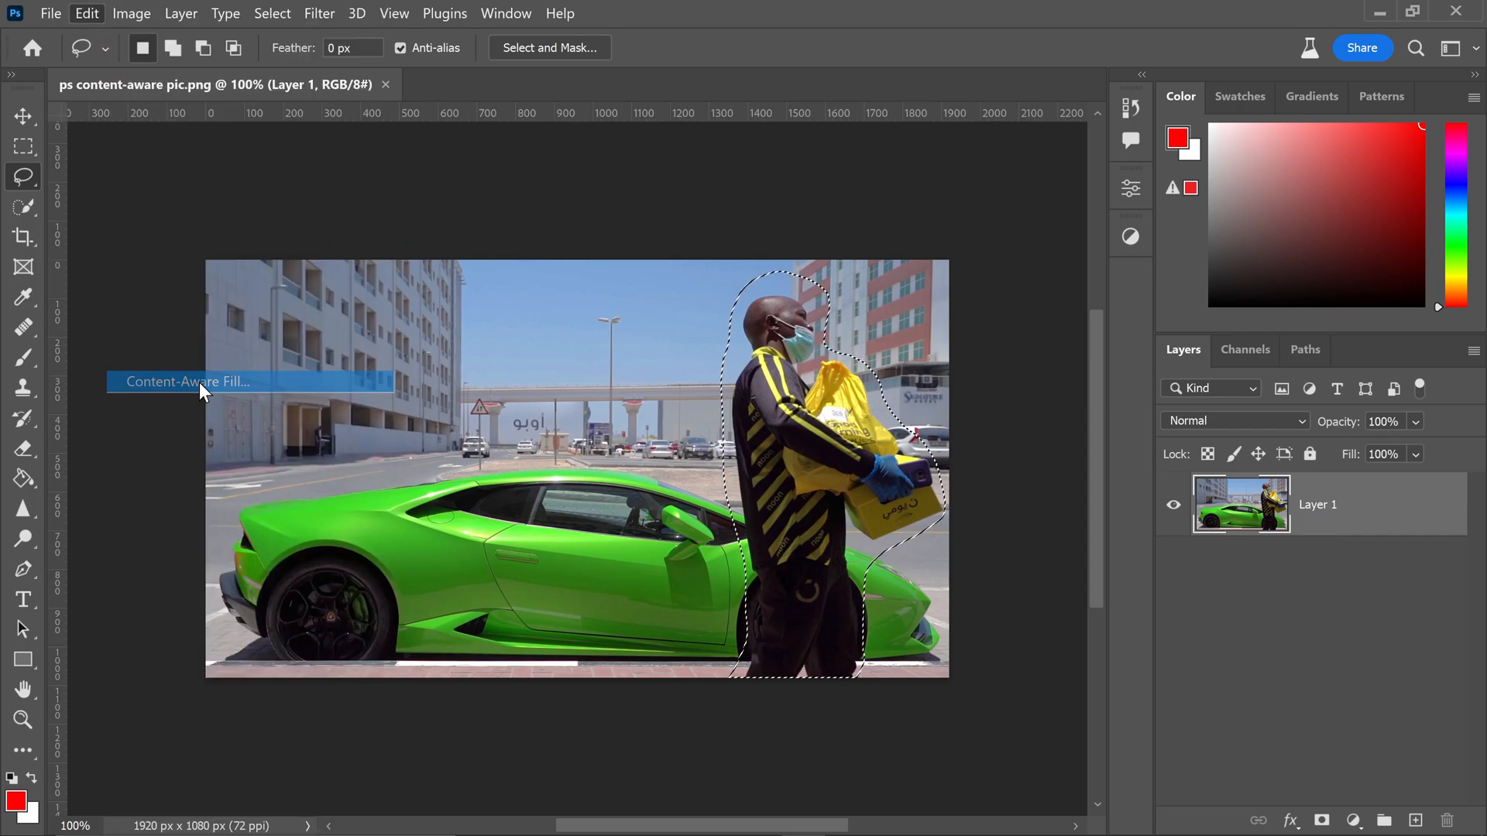
- Preview Content-Aware Fill on the man and expand the Additional Document settings
left_click(187, 381)
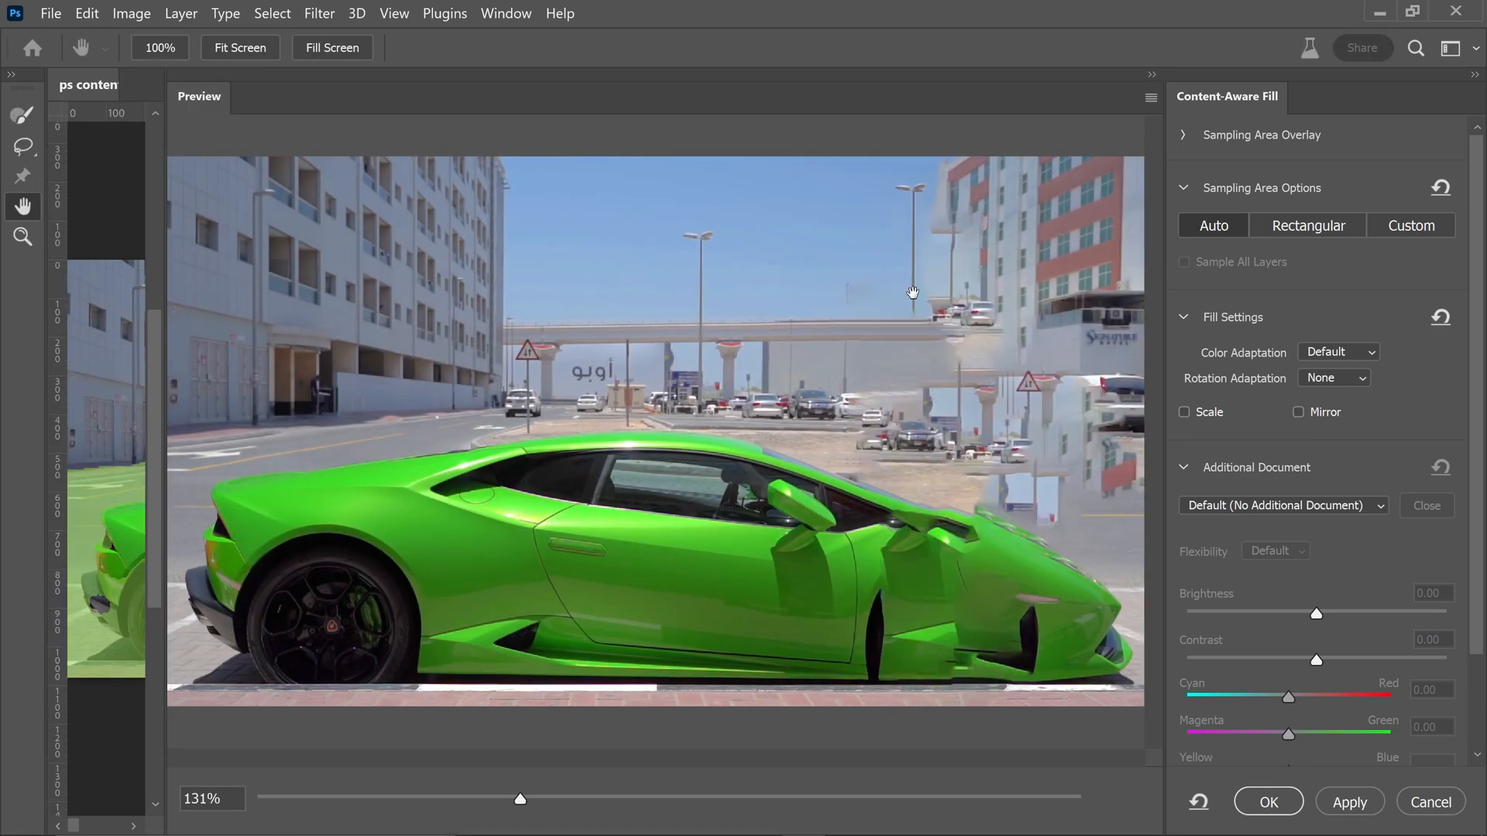
mouse_move(871, 83)
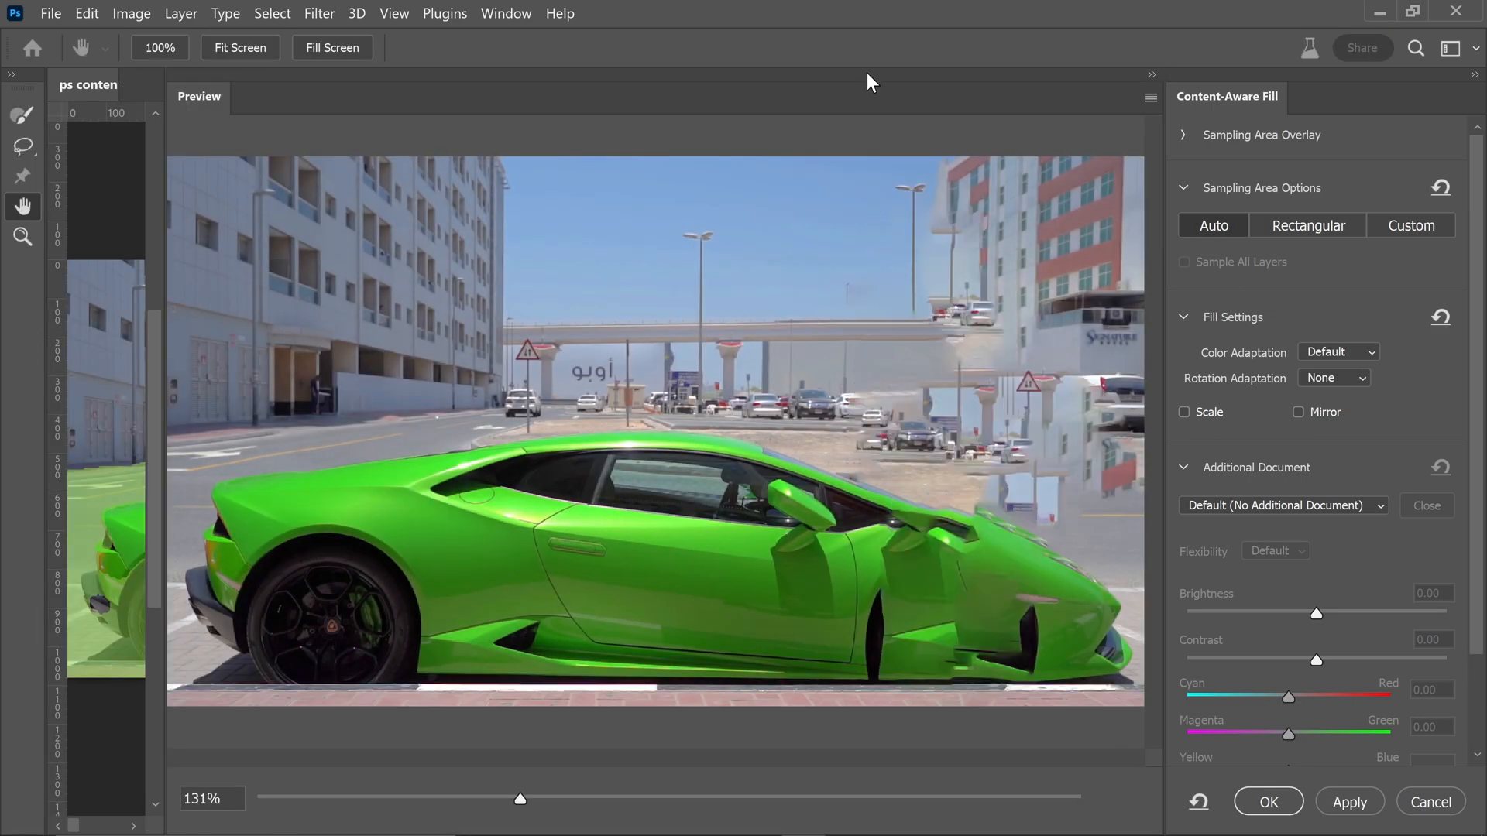
mouse_move(968, 188)
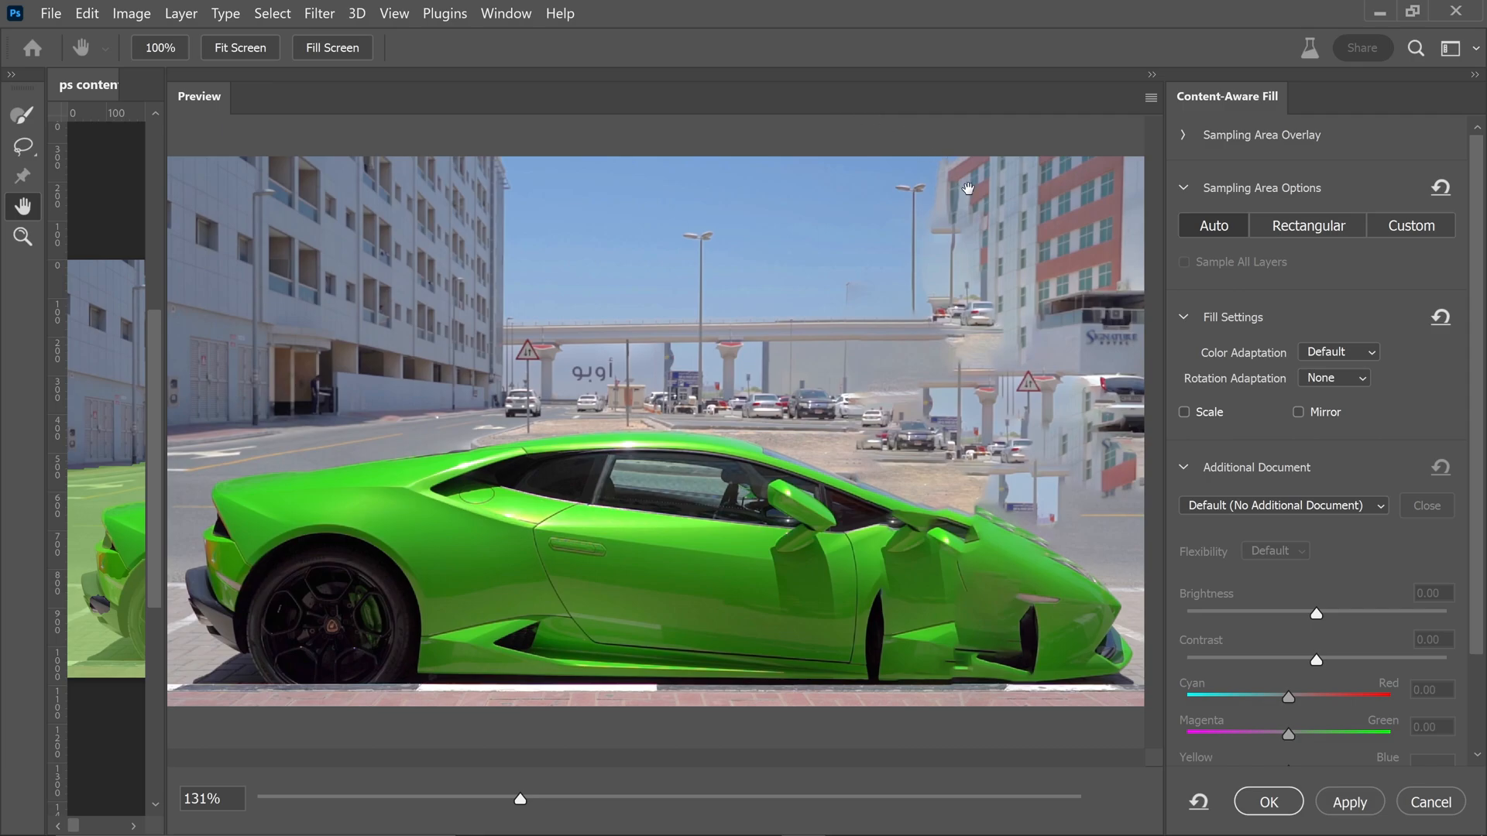
mouse_move(957, 471)
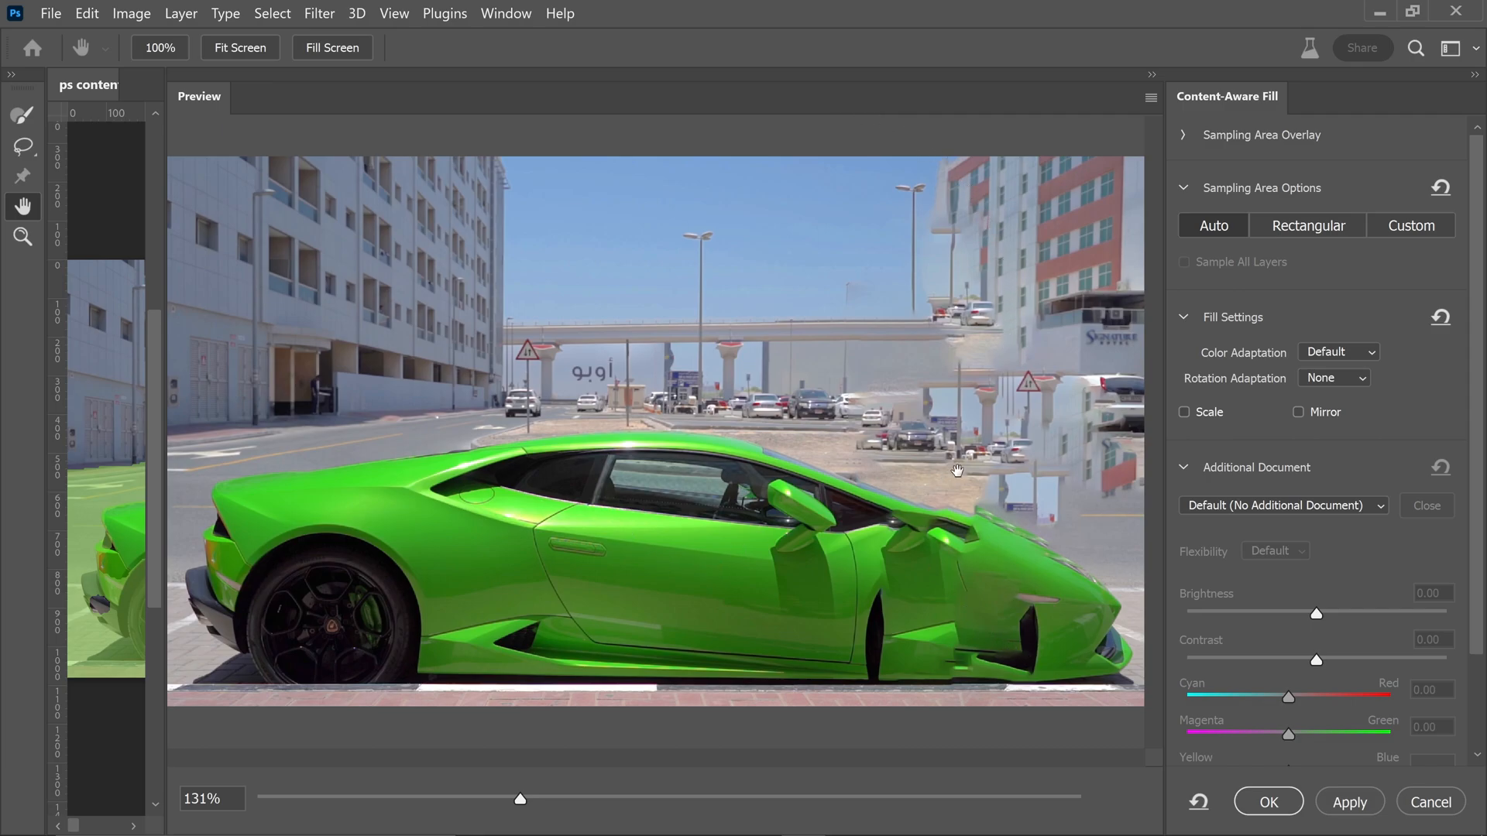
mouse_move(981, 277)
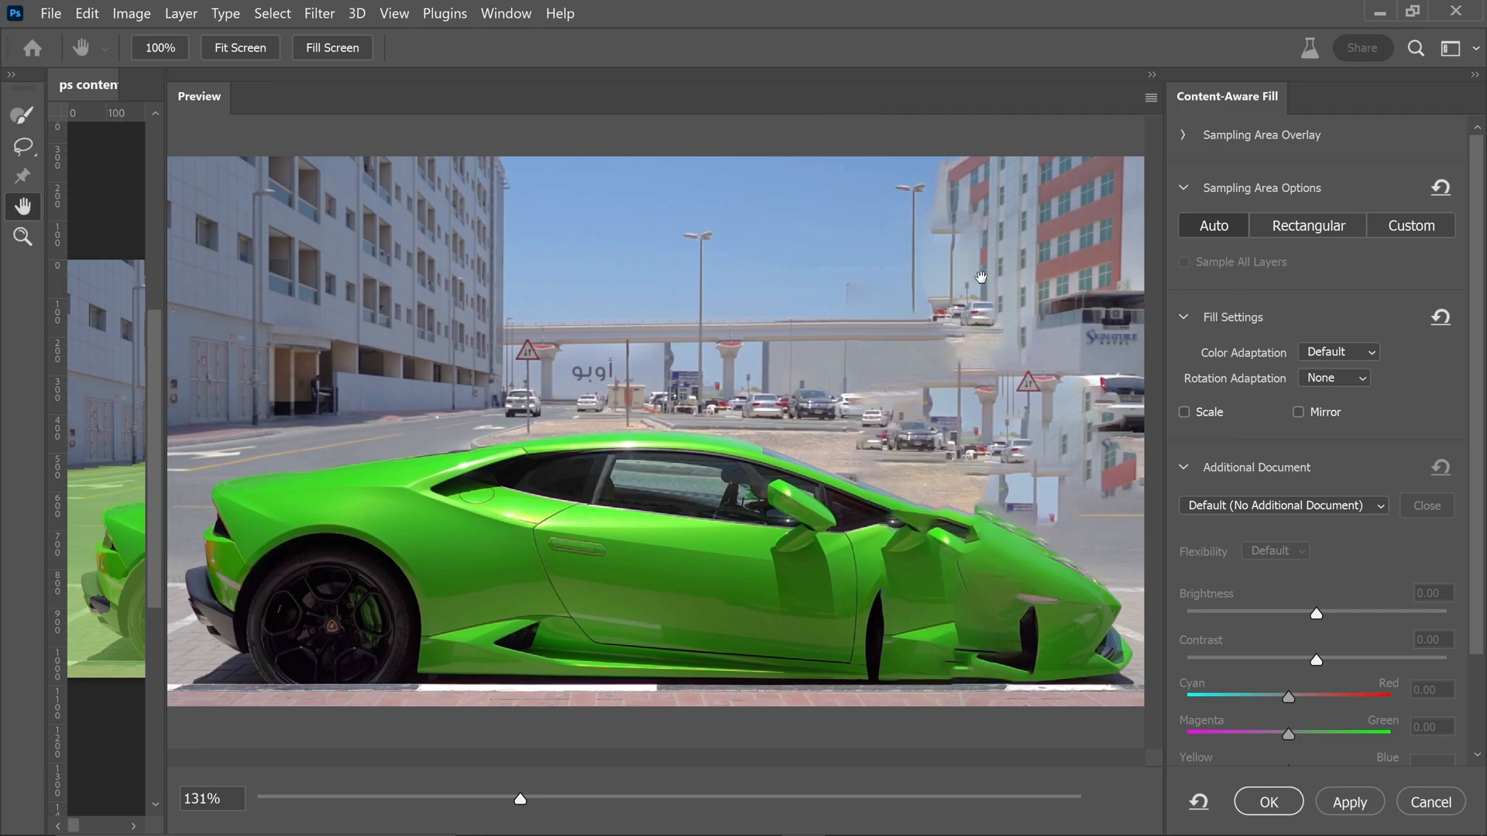
mouse_move(921, 568)
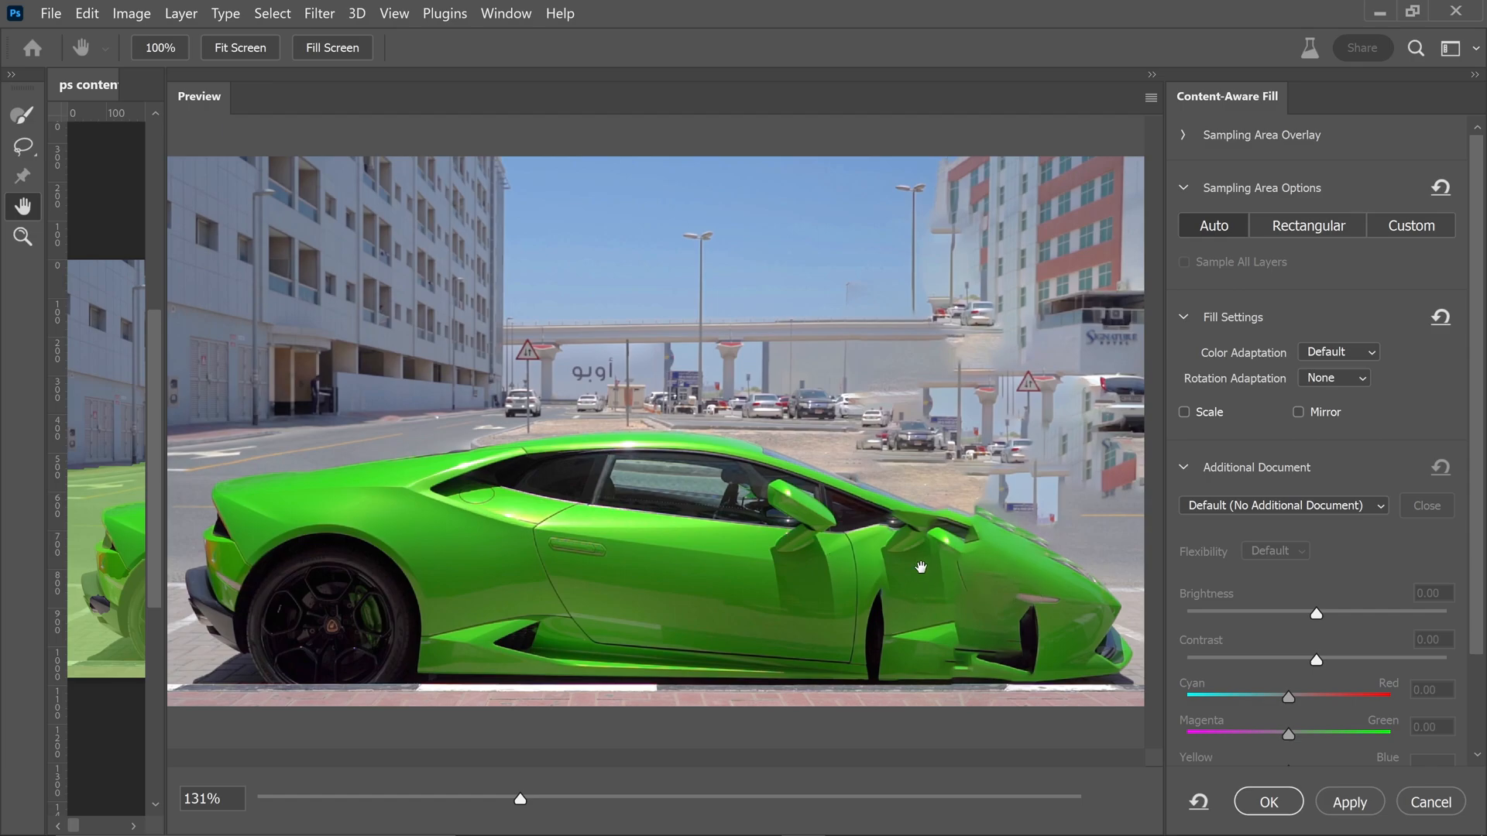
mouse_move(913, 485)
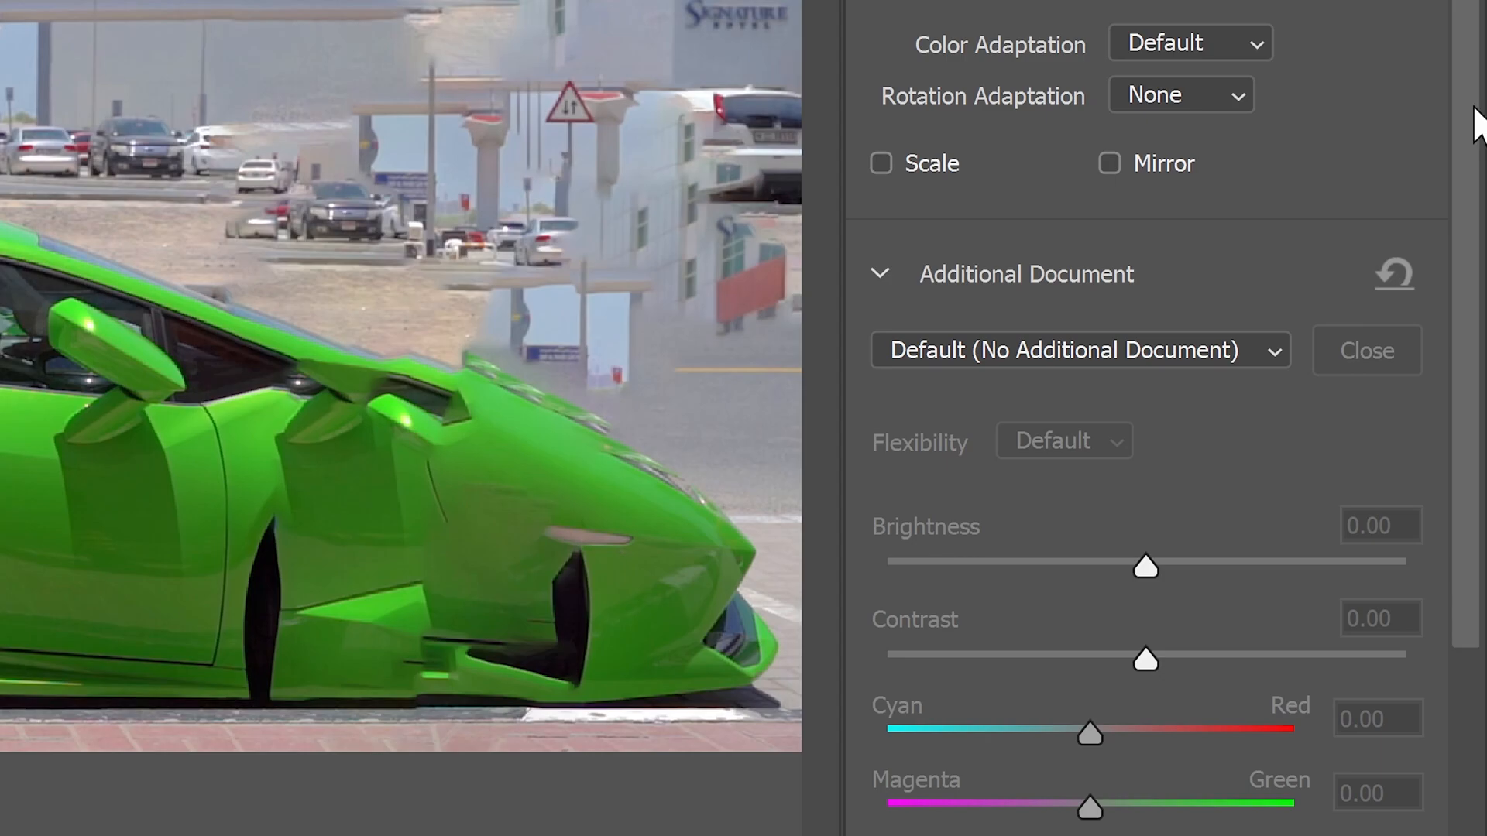
scroll("down", 3)
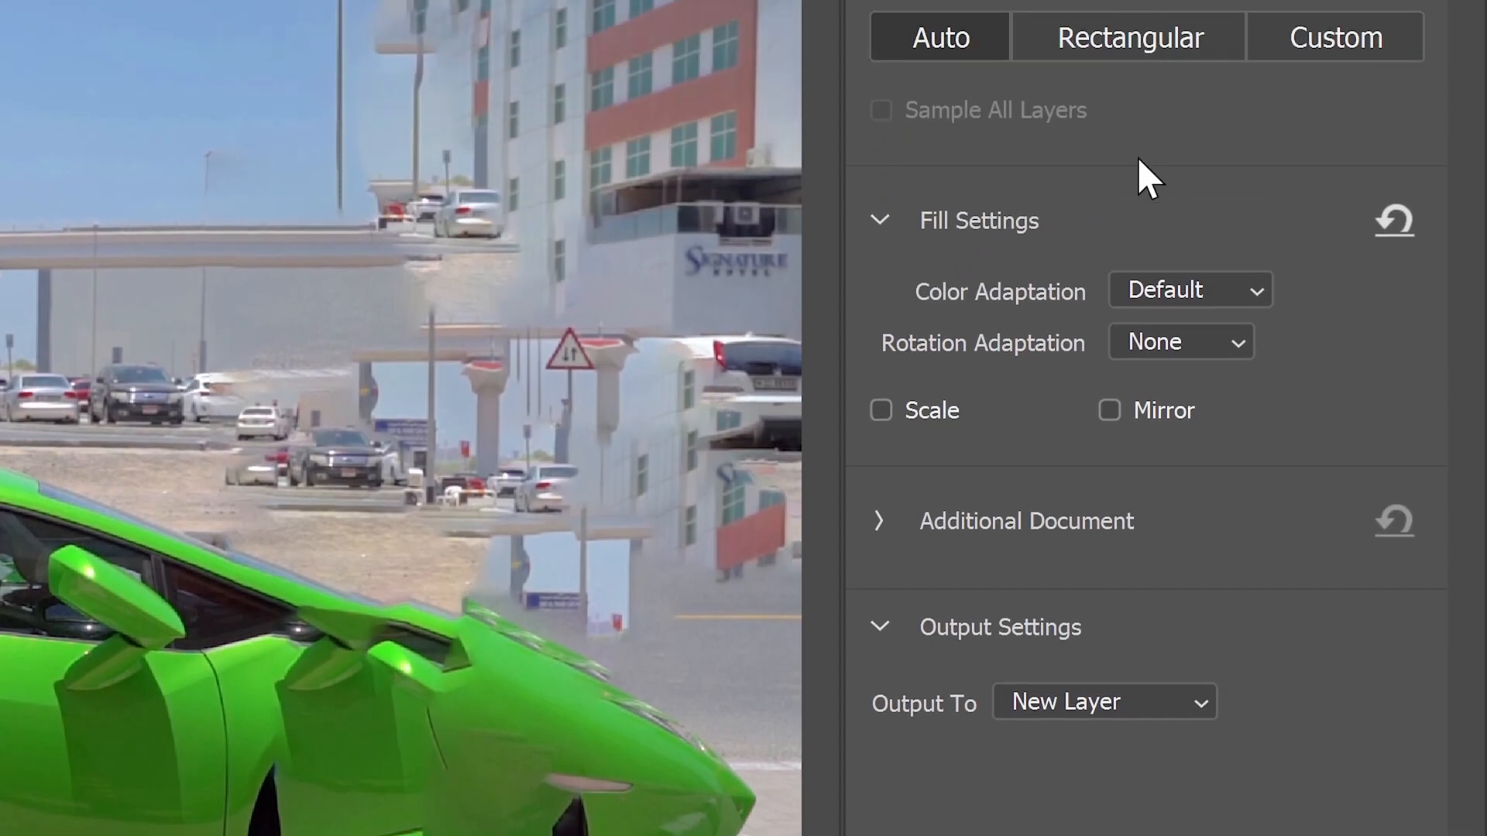
mouse_move(981, 488)
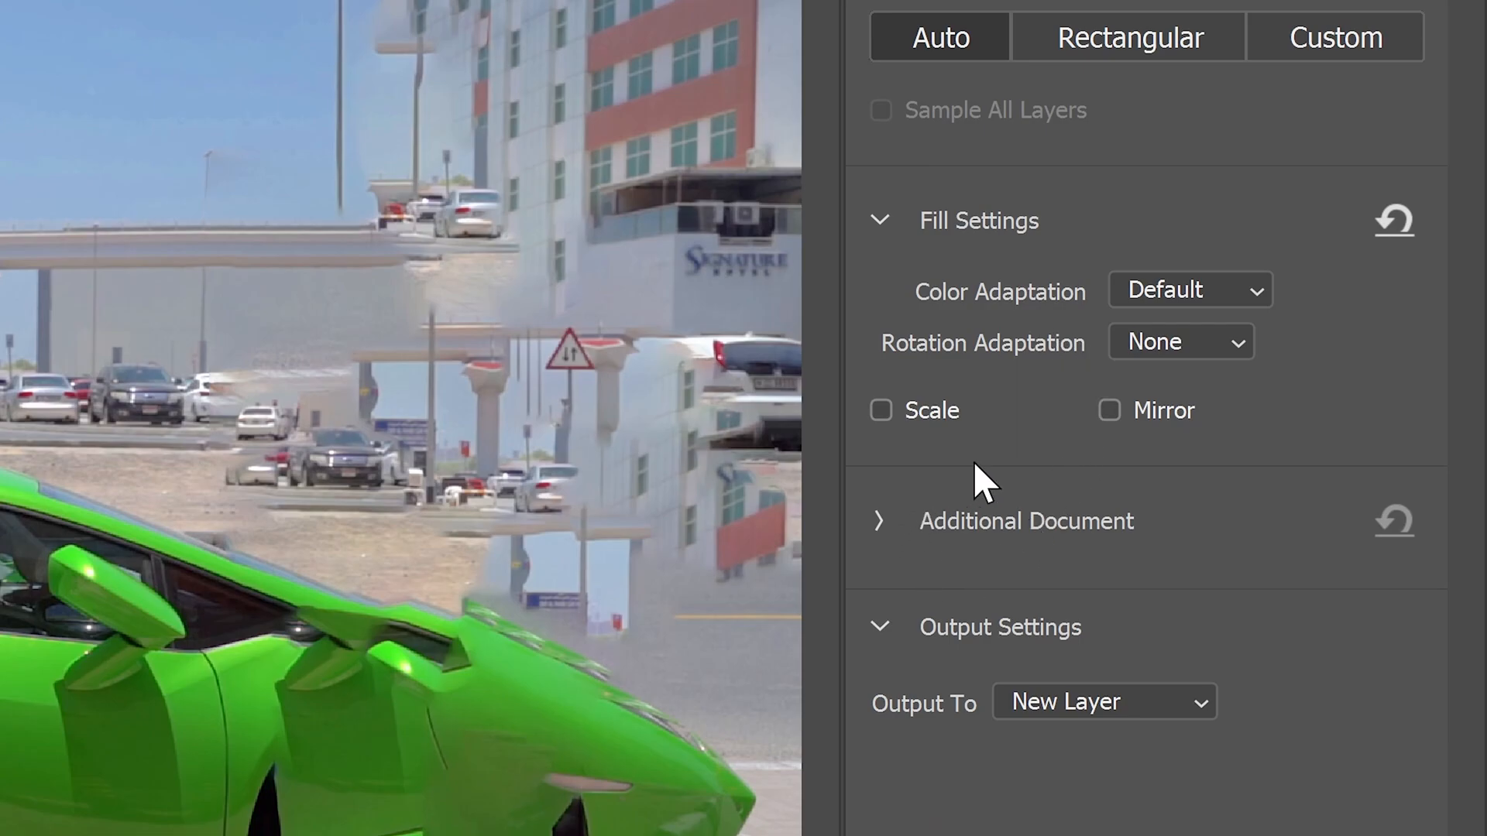
mouse_move(1100, 532)
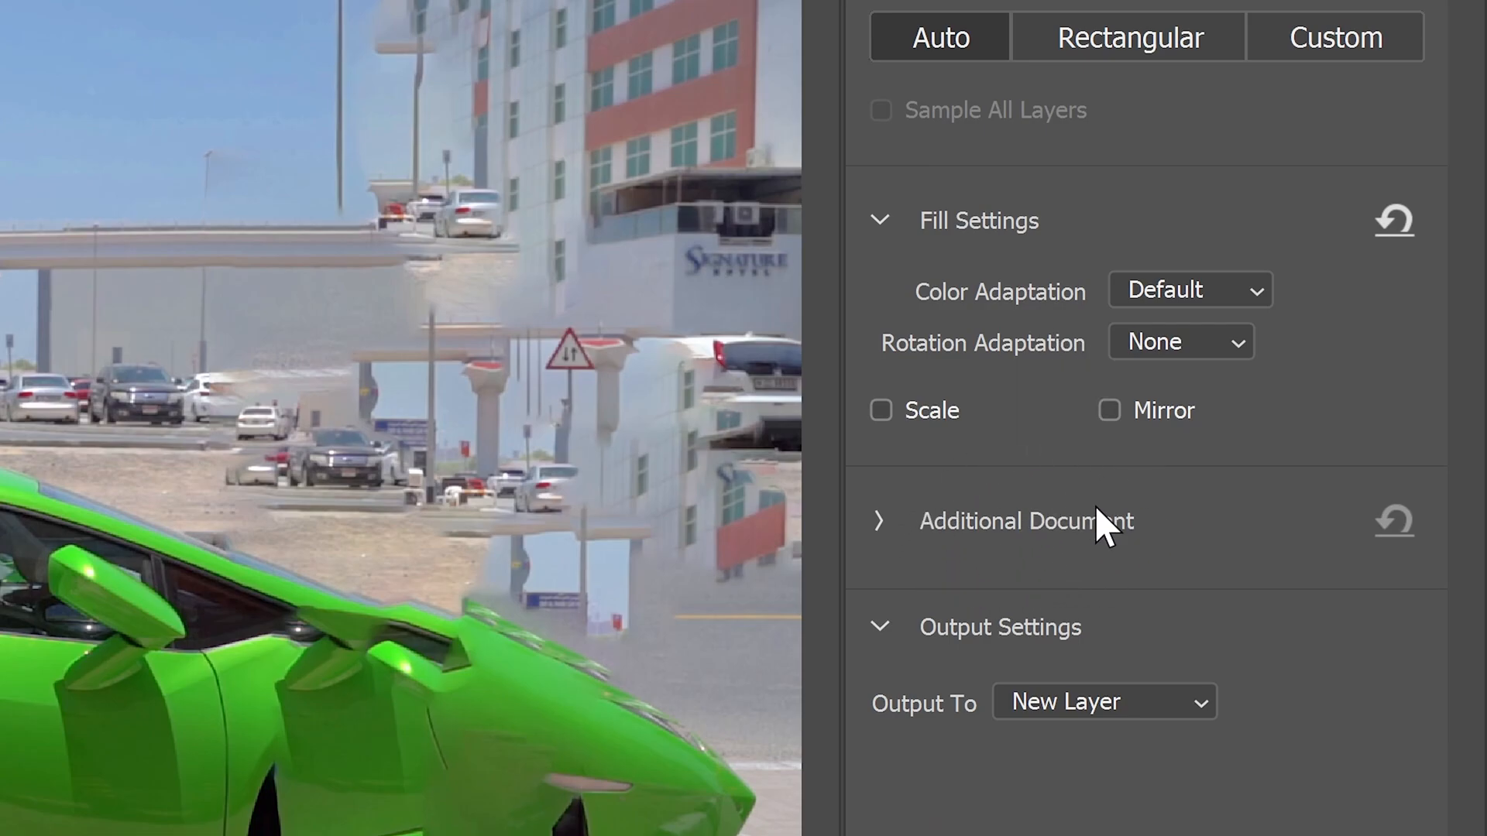
left_click(879, 521)
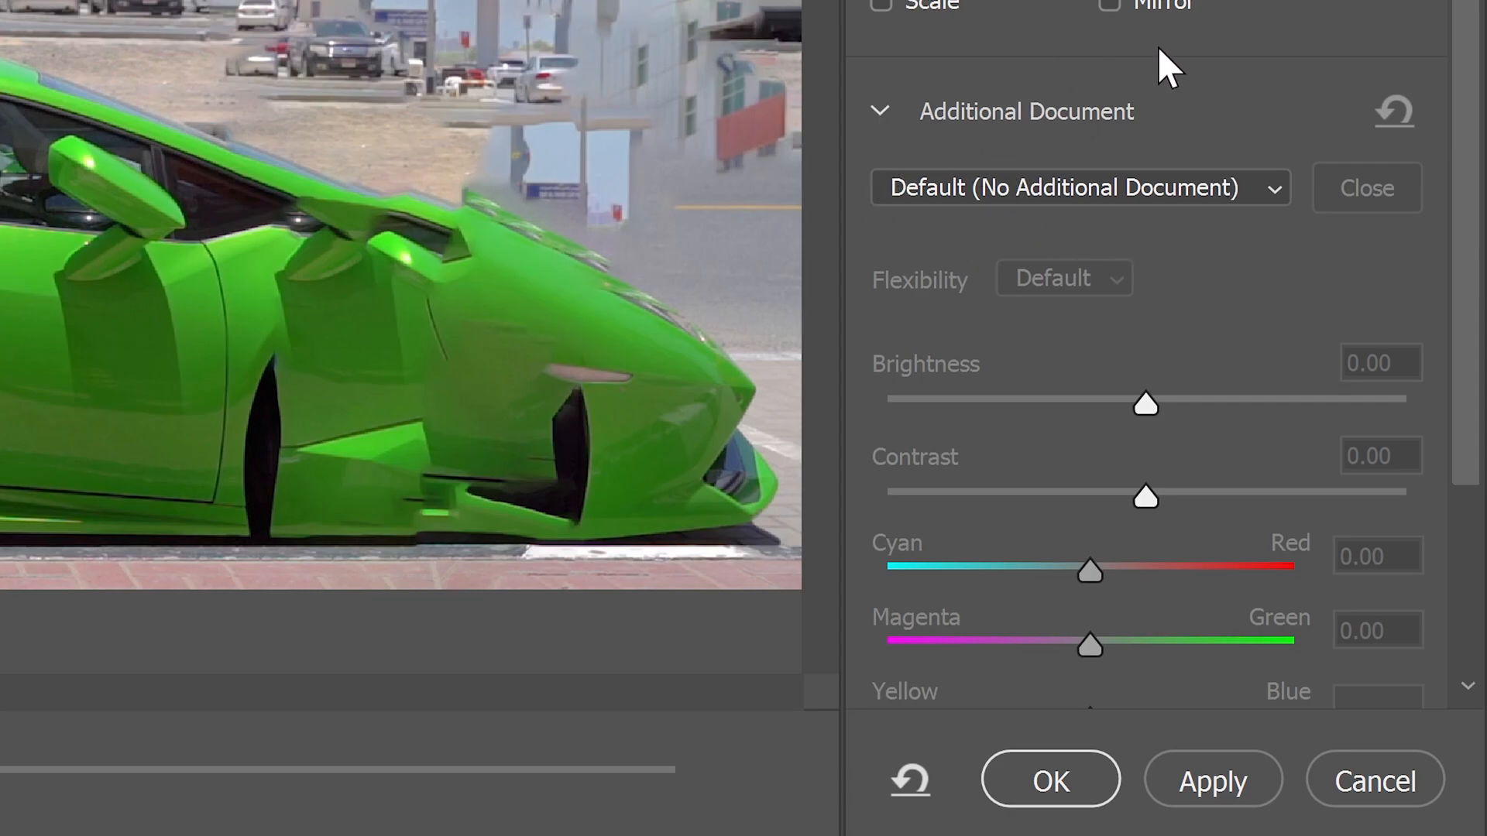
mouse_move(1136, 114)
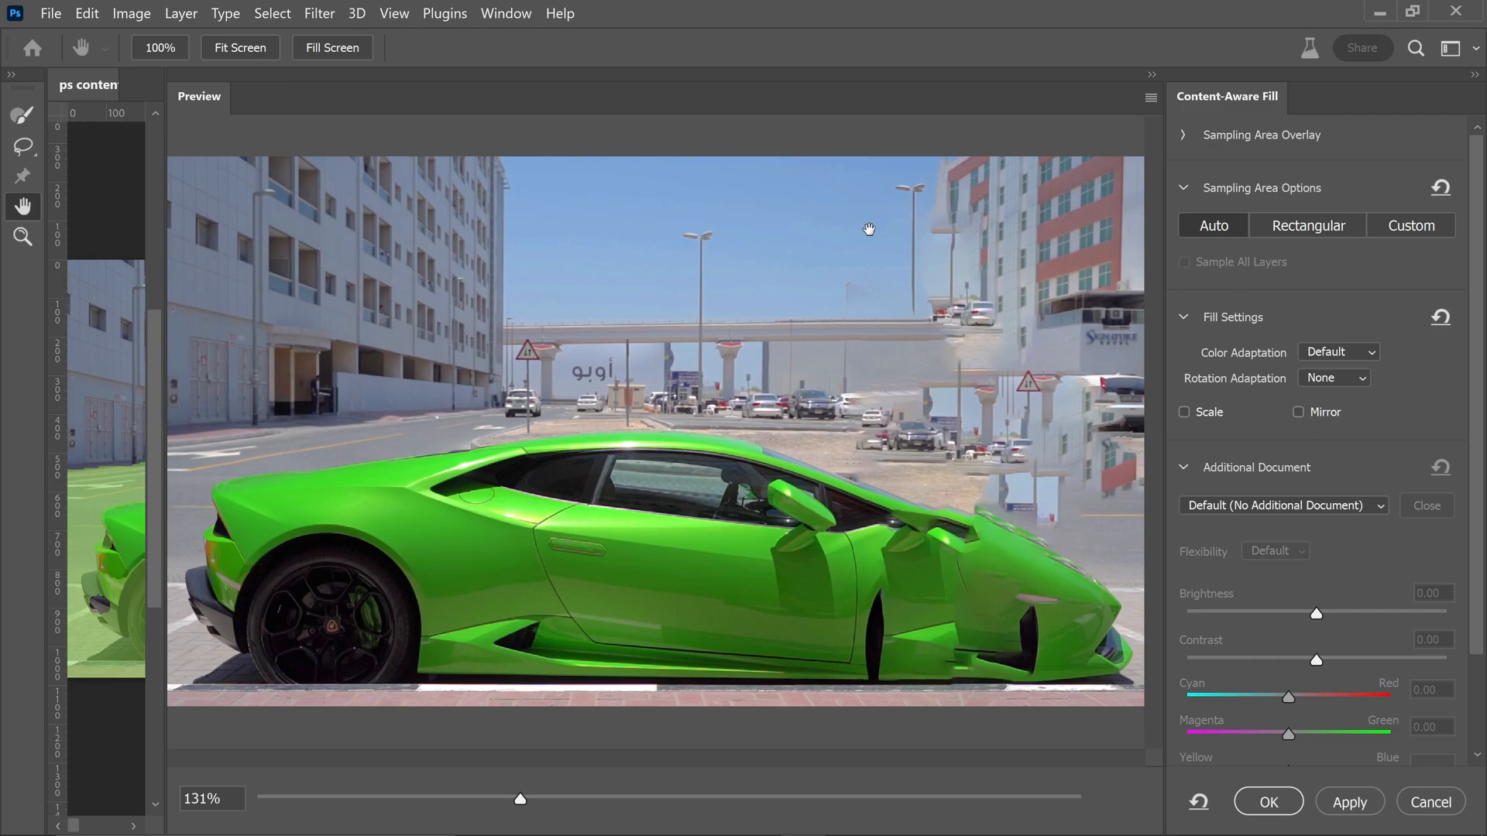
mouse_move(1030, 515)
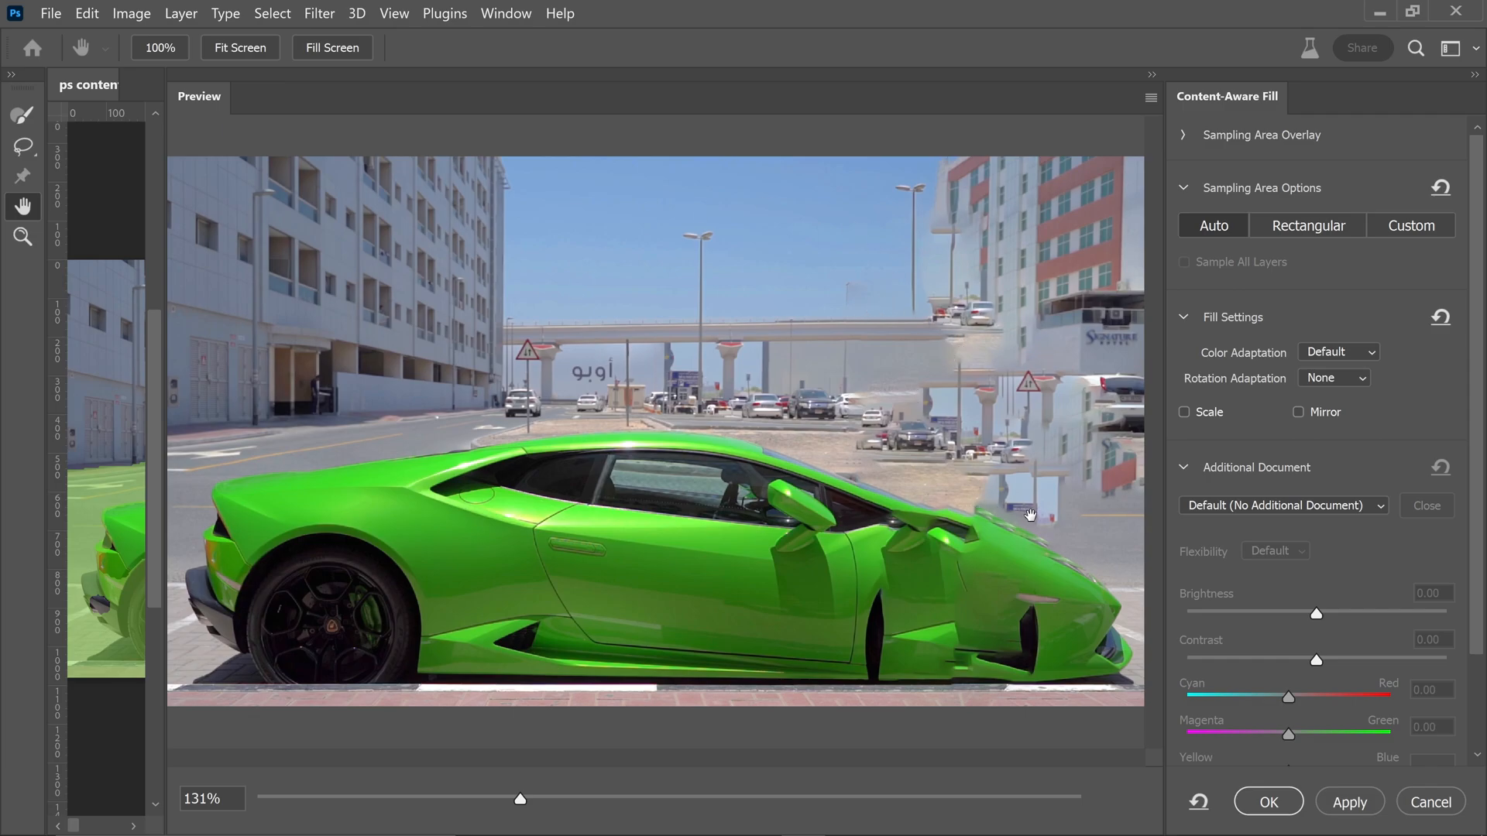
mouse_move(1332, 515)
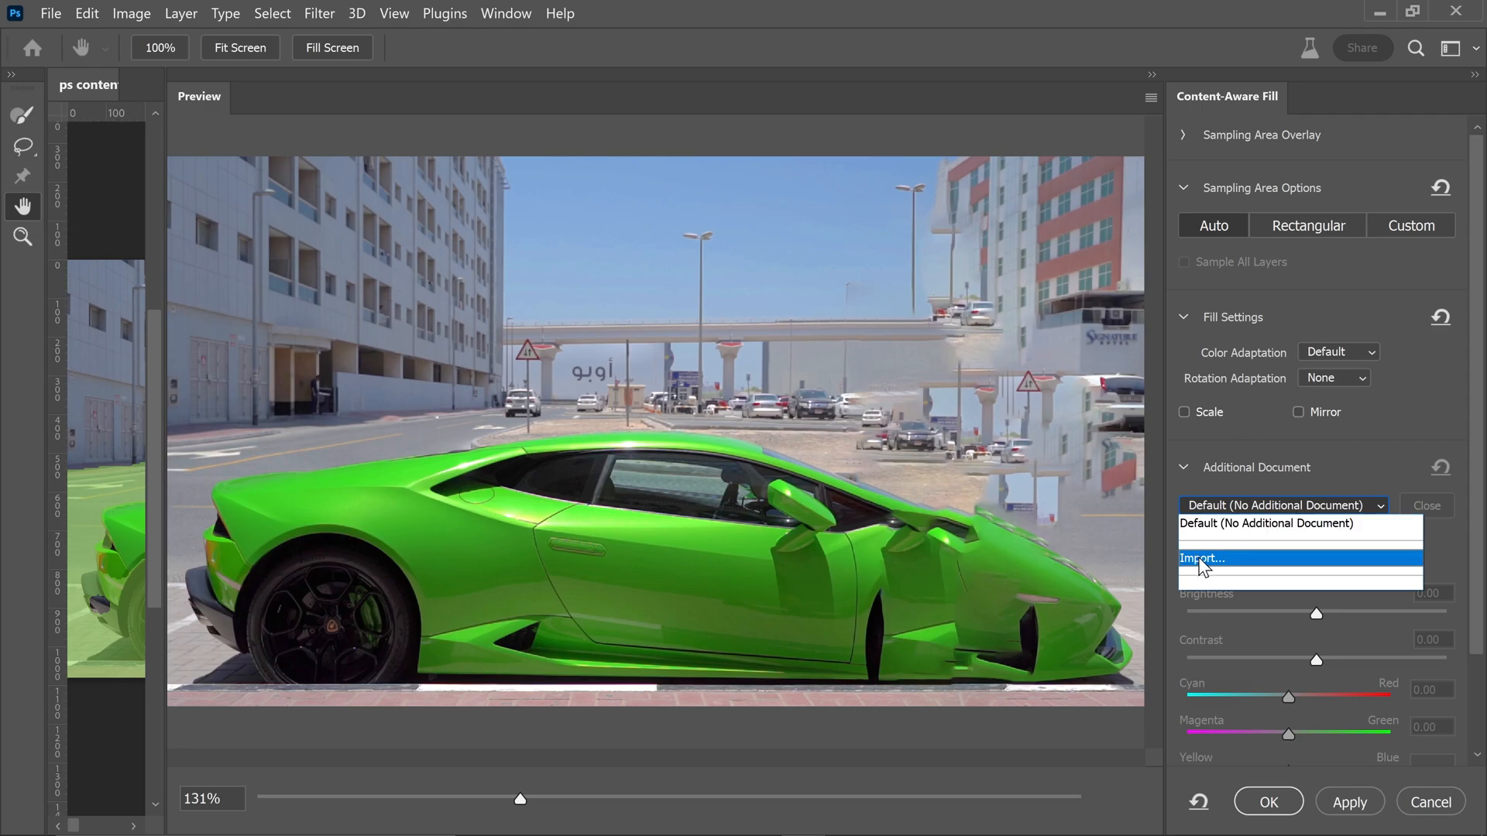
- Import 'ps content-aware pic 2.png' as the fill's reference document, accepting the reset
left_click(1202, 558)
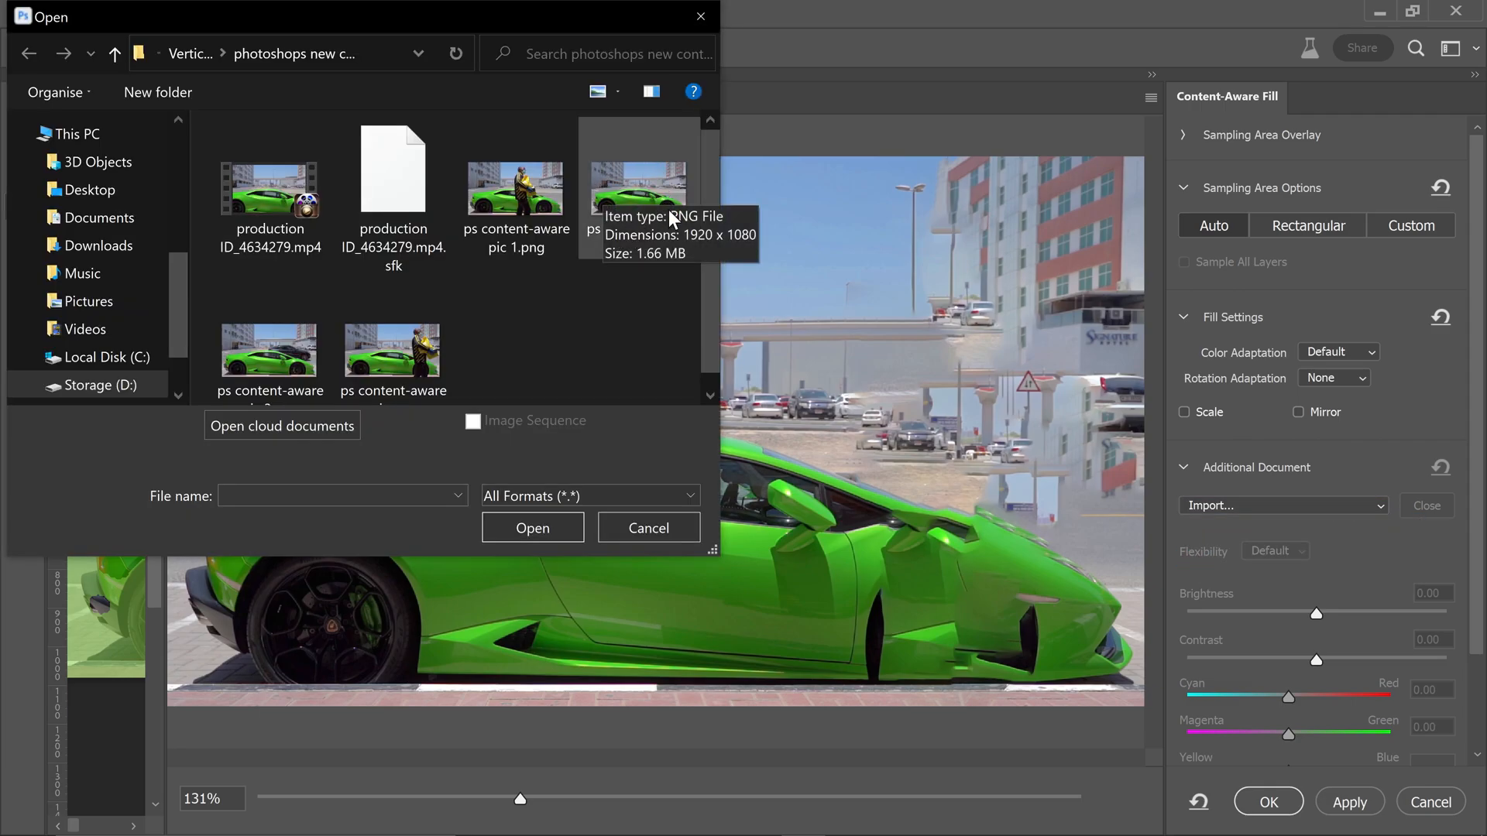
left_click(639, 185)
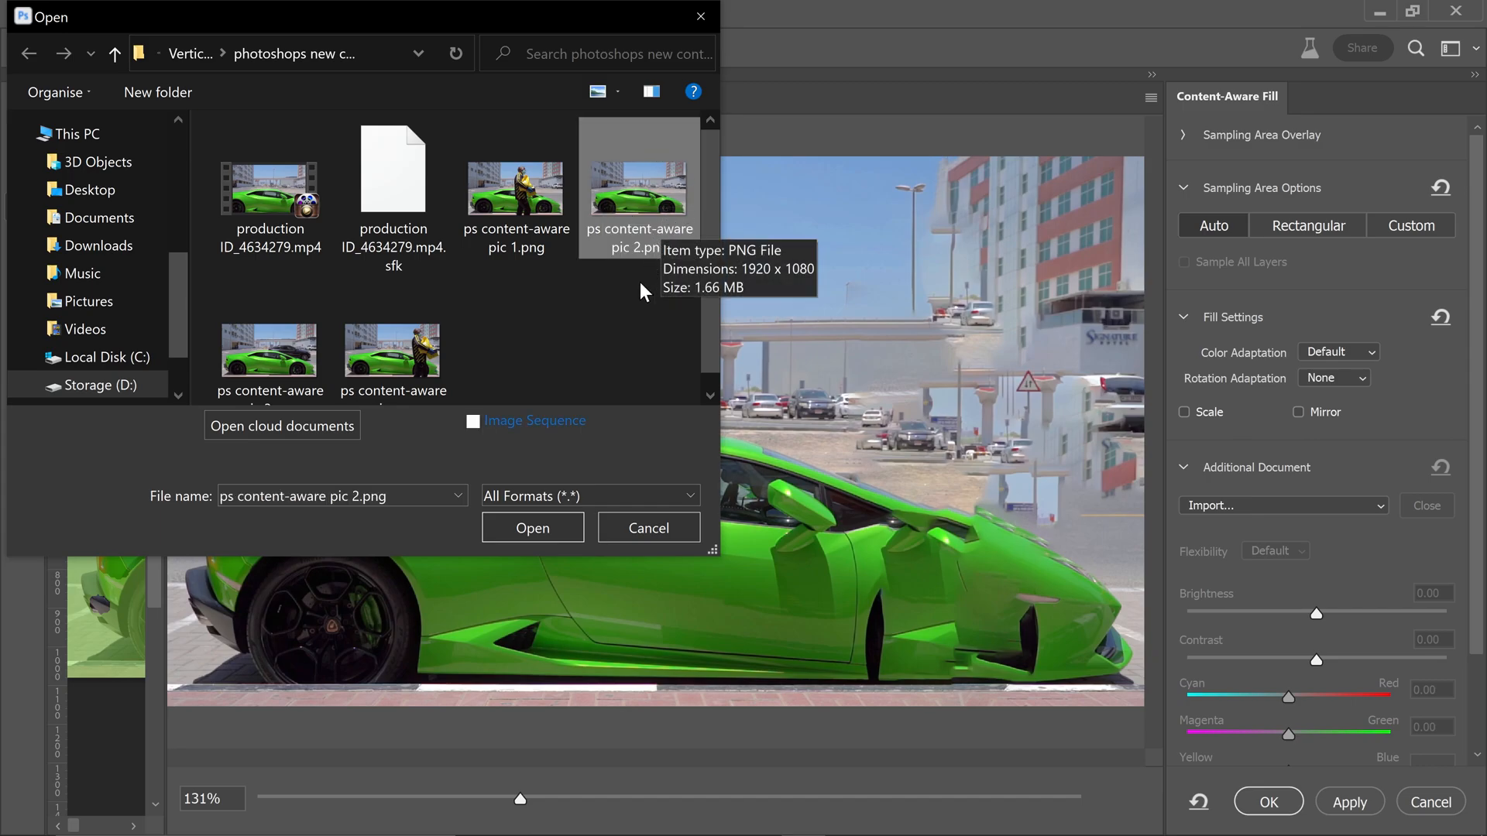
left_click(532, 528)
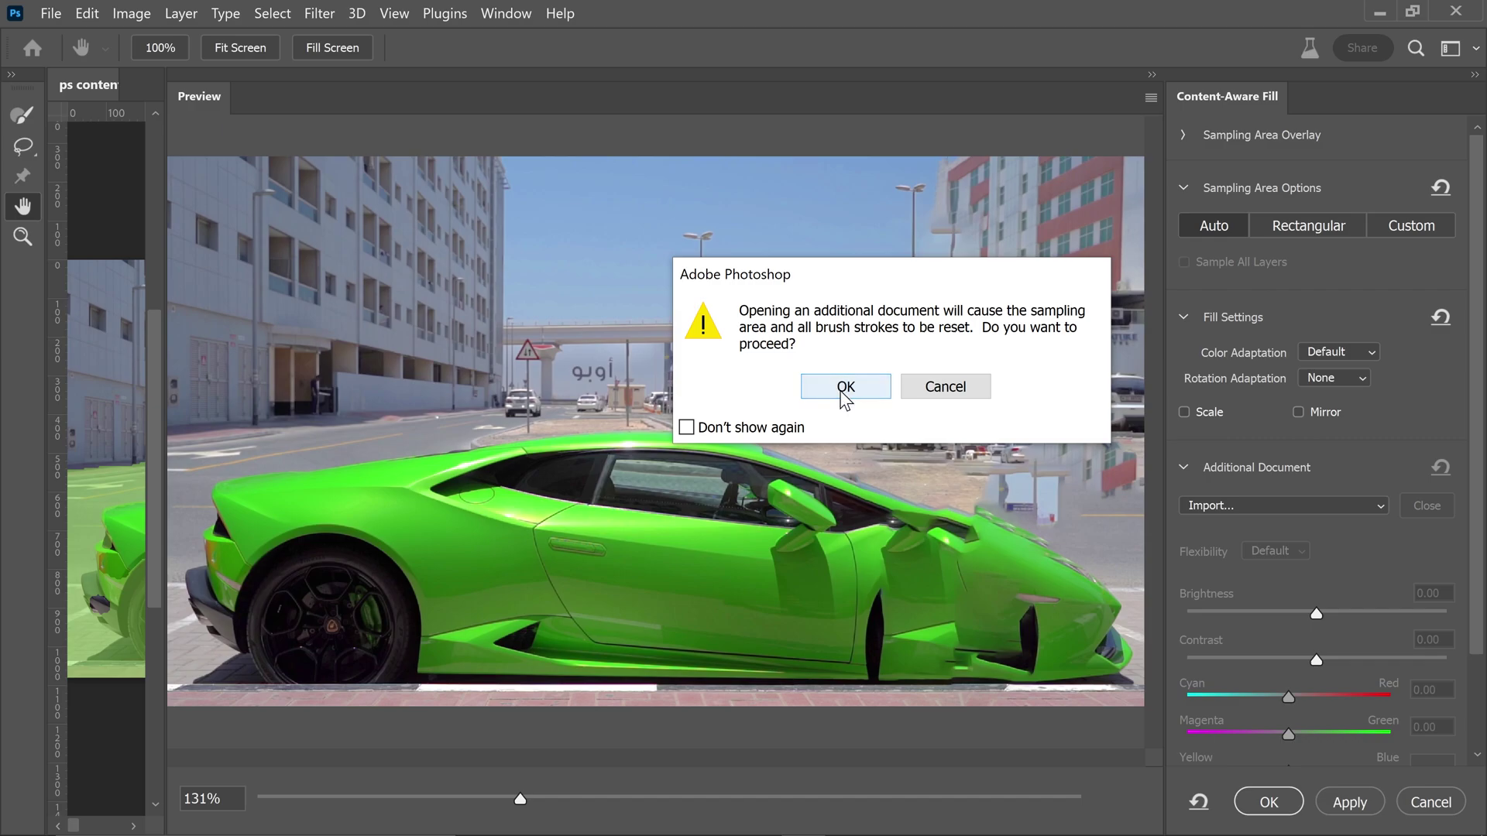
left_click(843, 387)
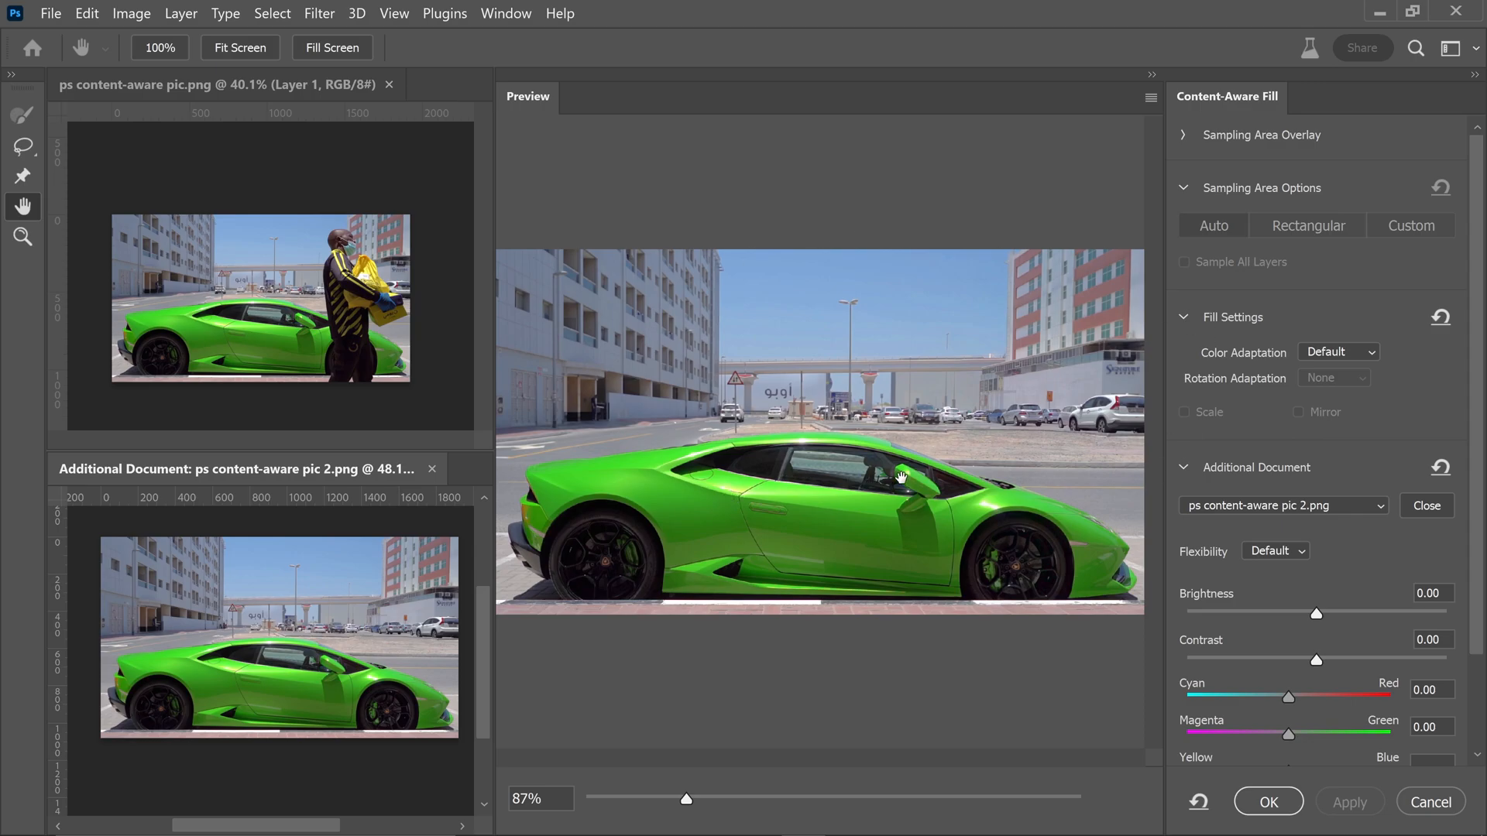
mouse_move(709, 529)
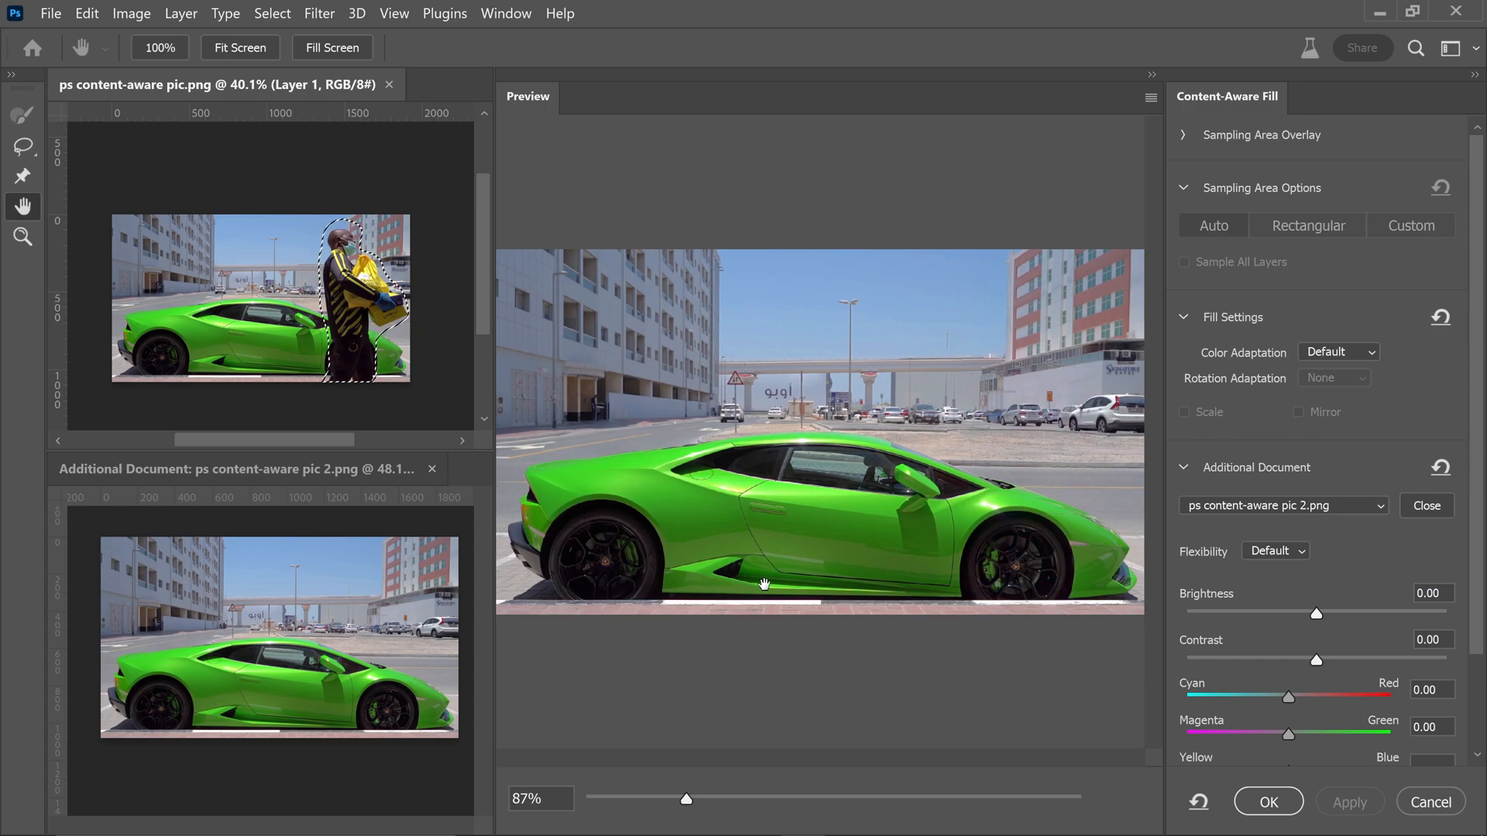
mouse_move(778, 592)
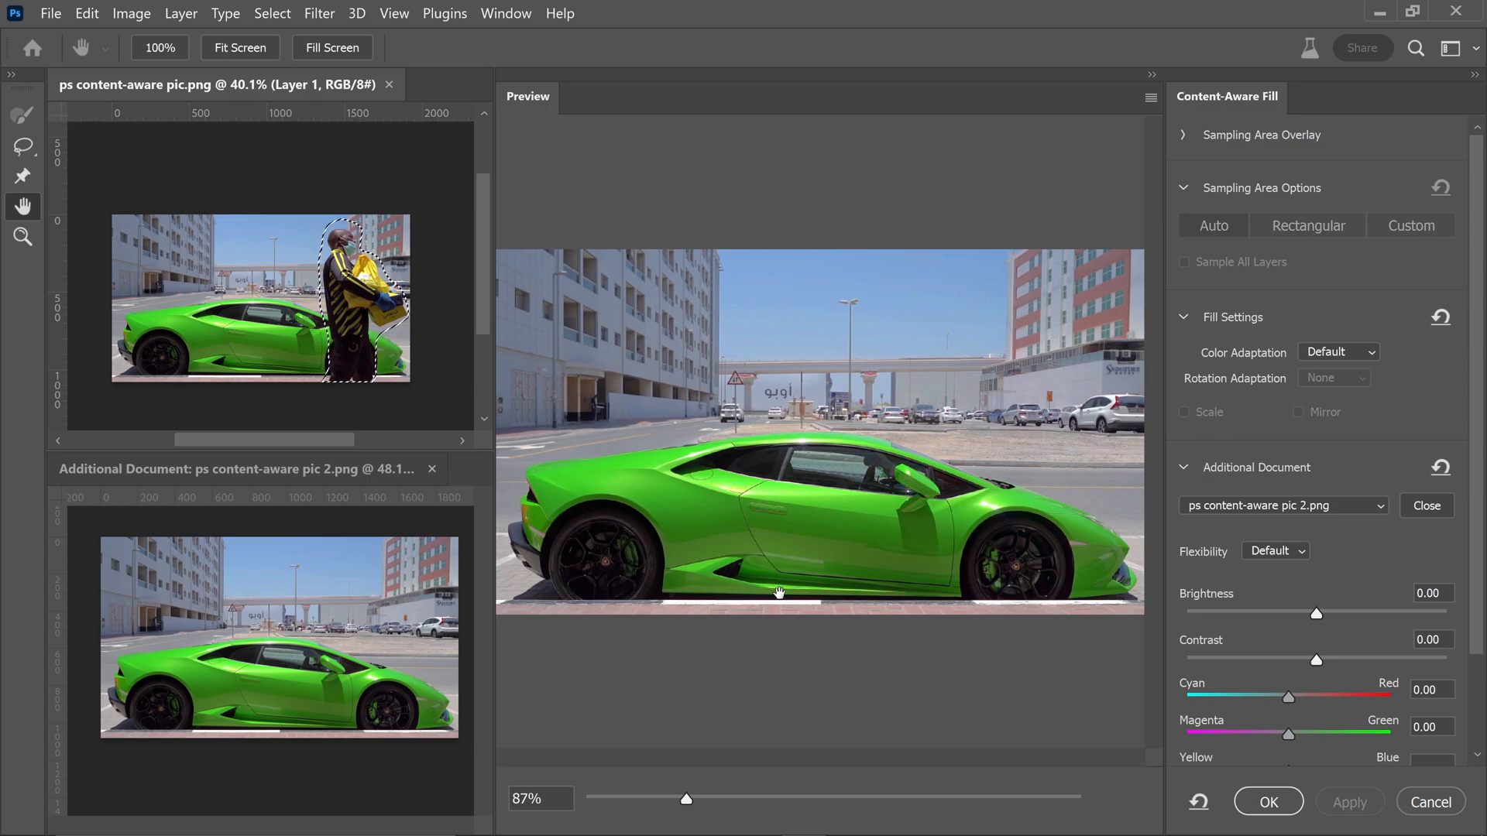
mouse_move(894, 502)
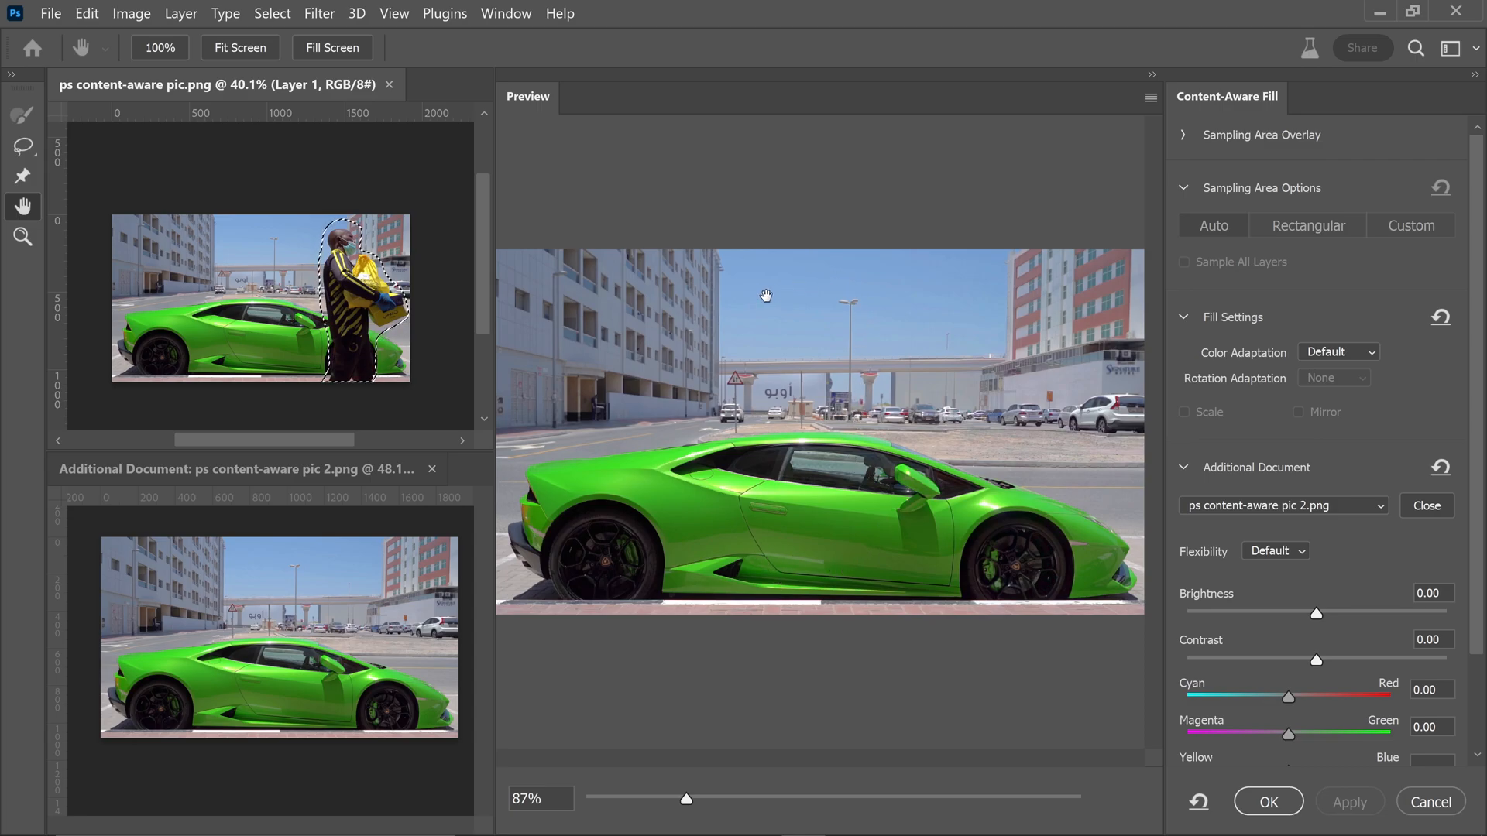
mouse_move(243, 178)
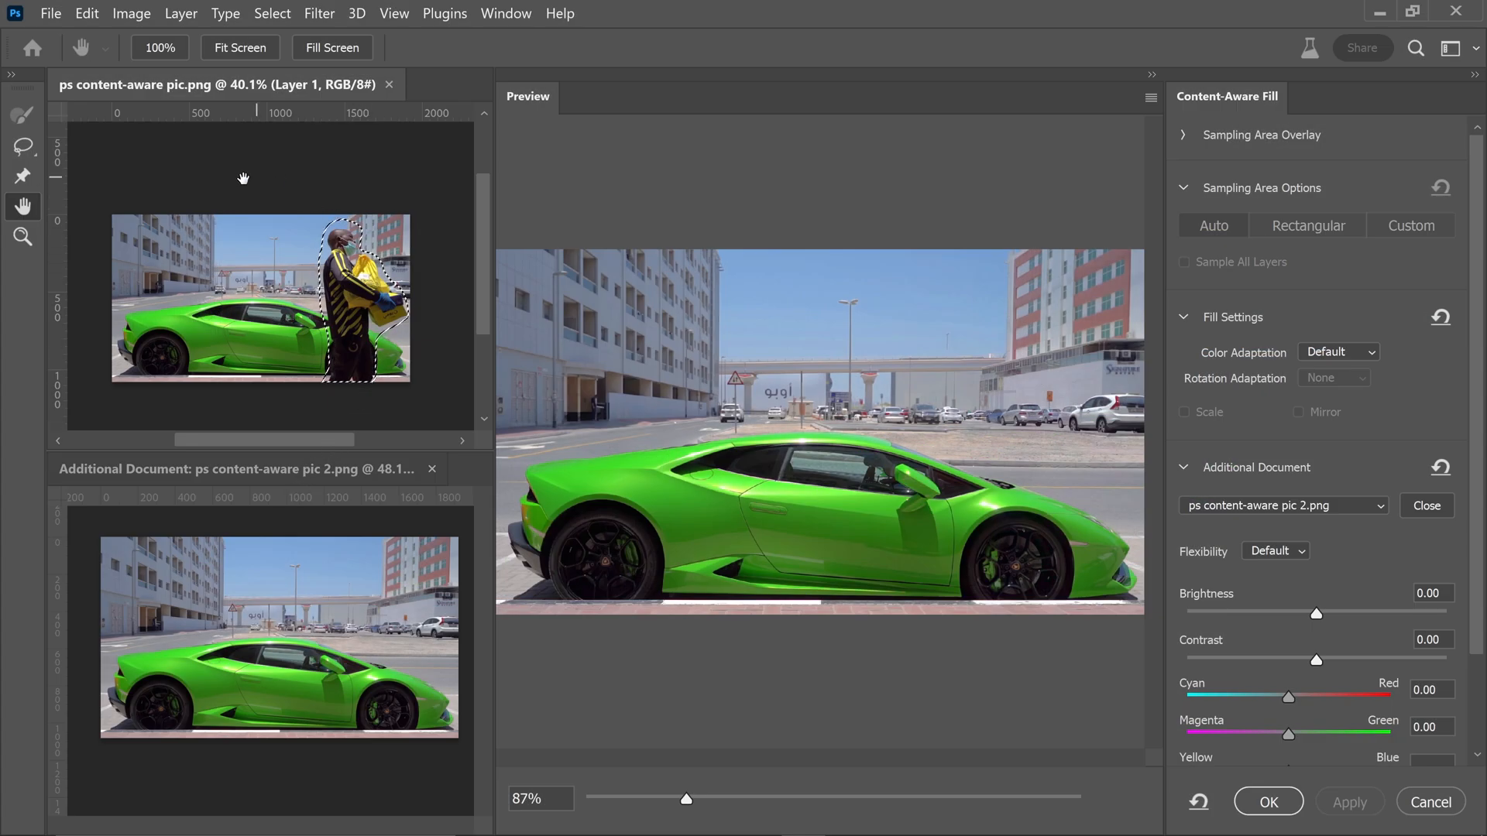
mouse_move(414, 655)
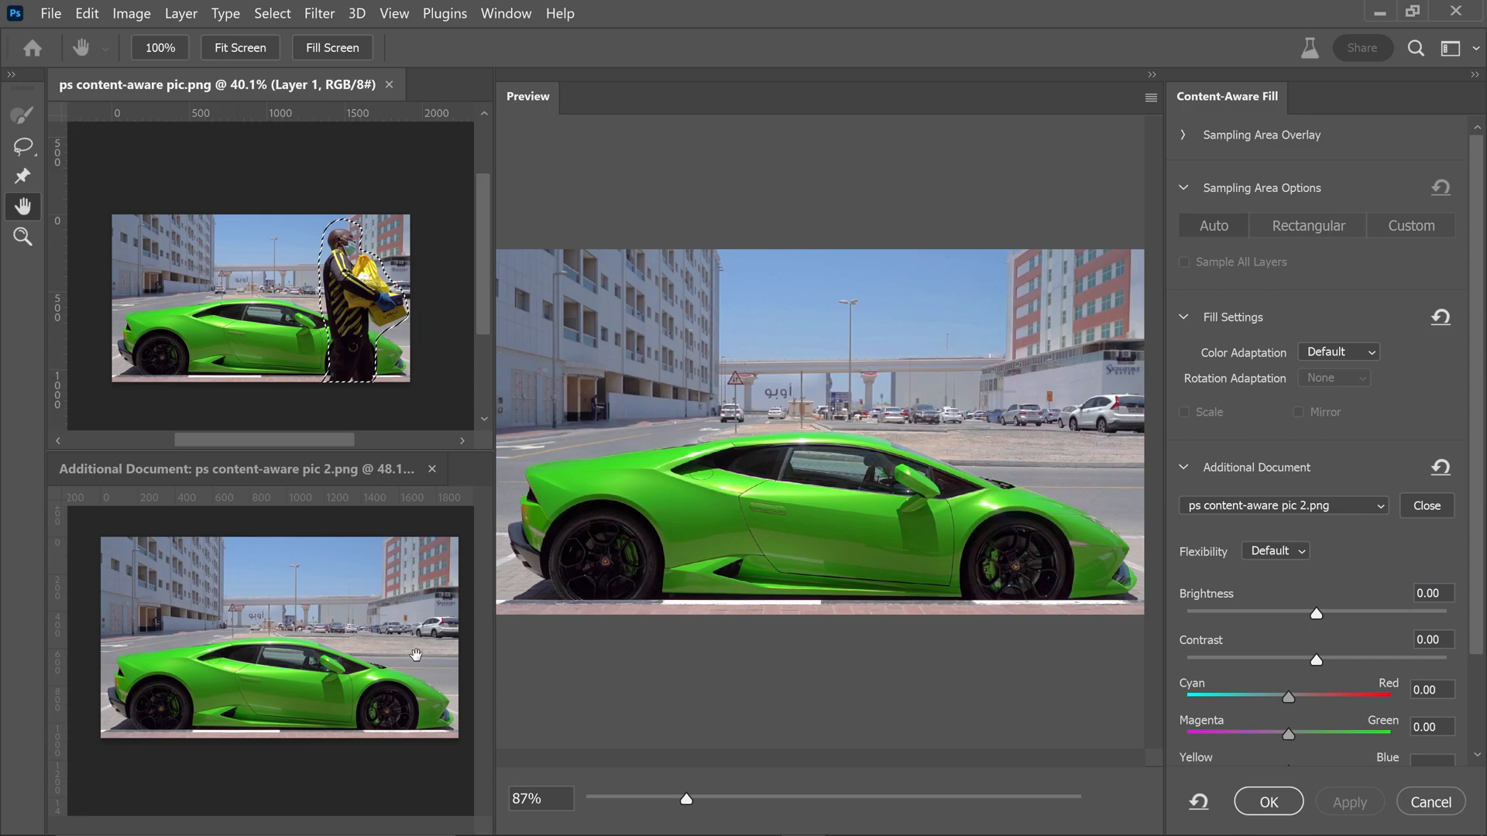
mouse_move(364, 668)
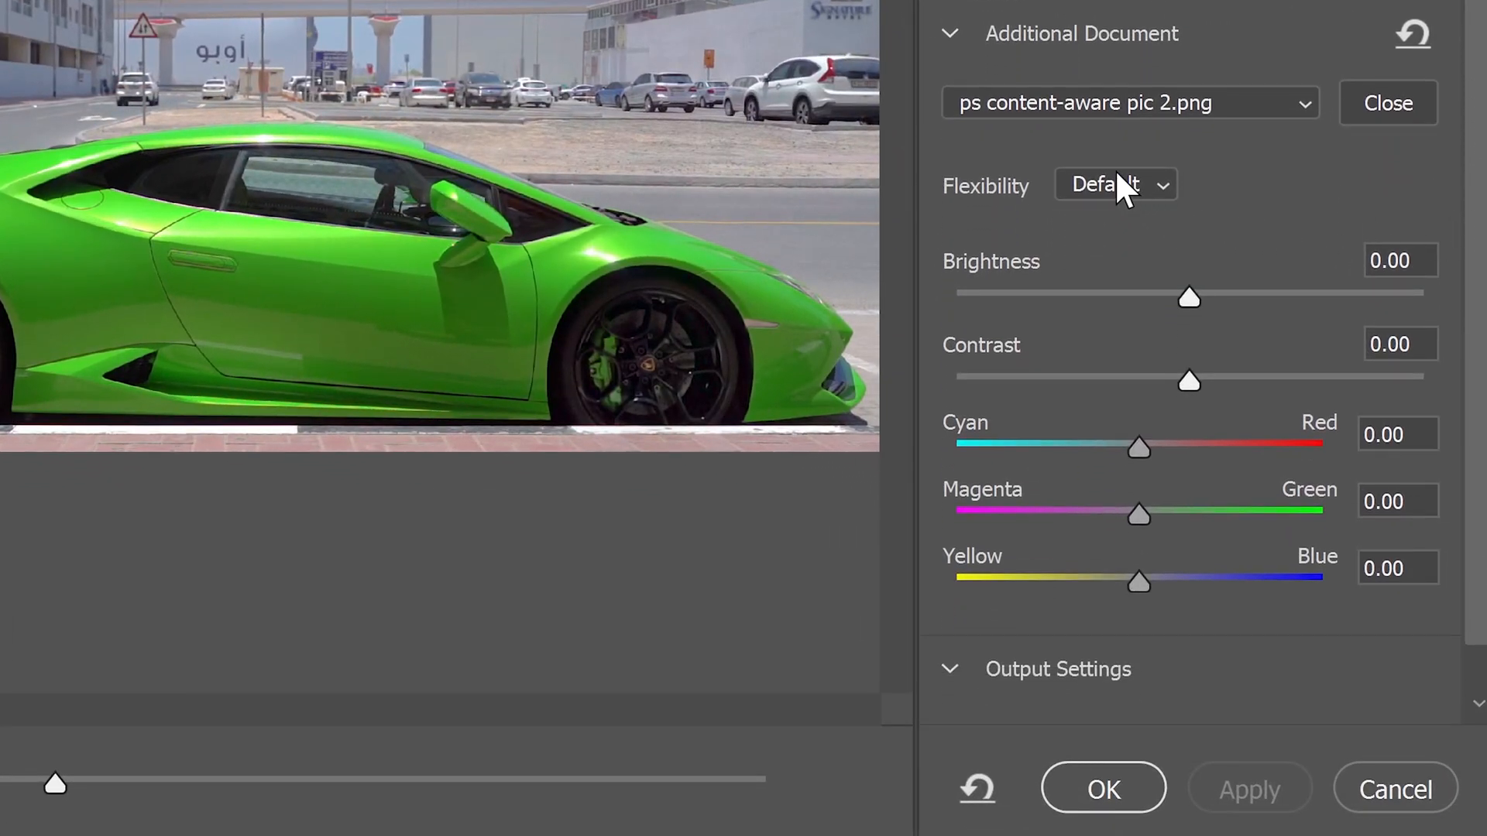
- Set the reference document's matching Flexibility to High
left_click(1115, 185)
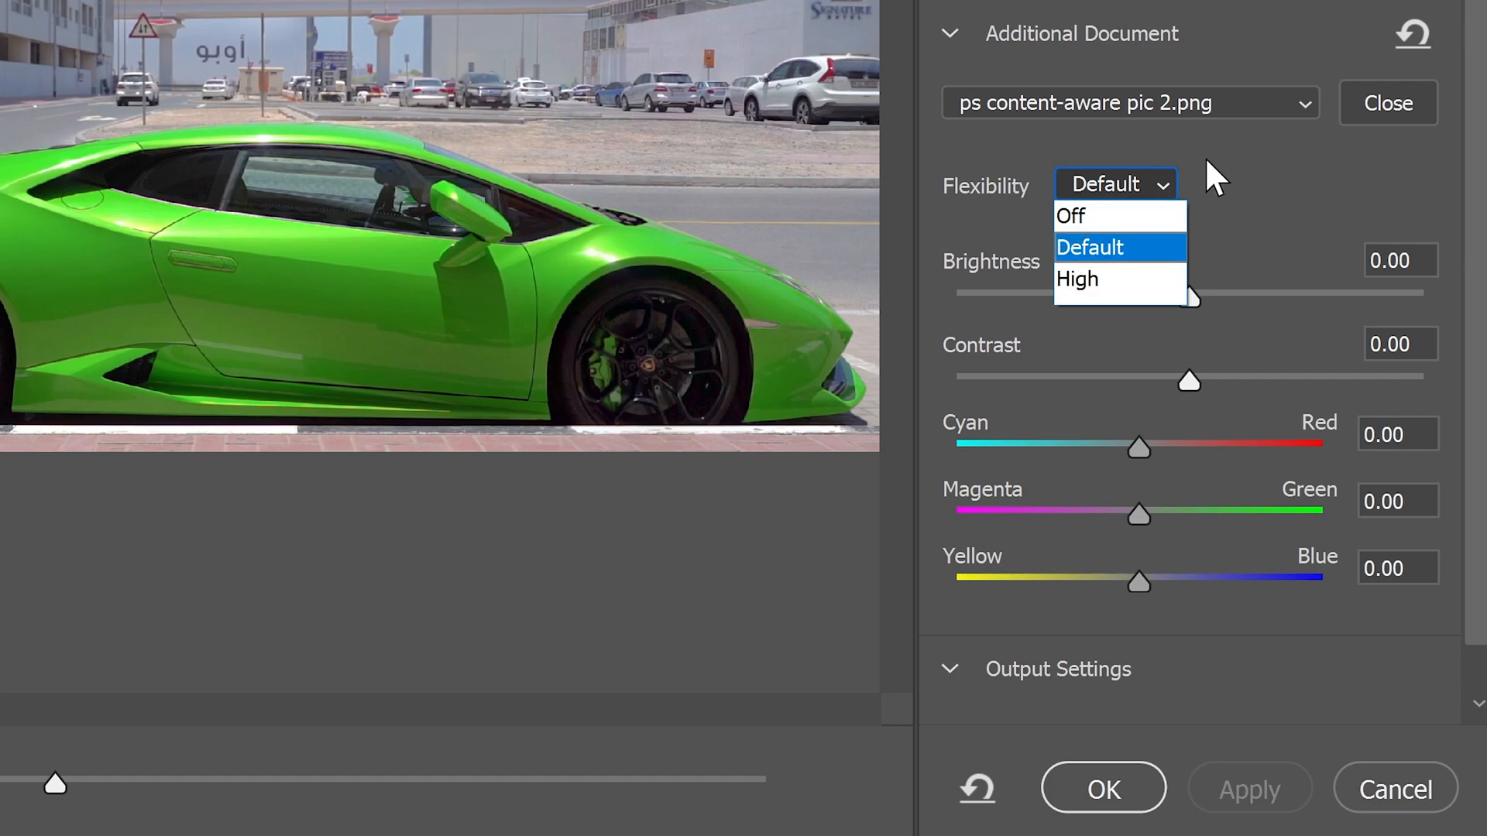
mouse_move(1127, 289)
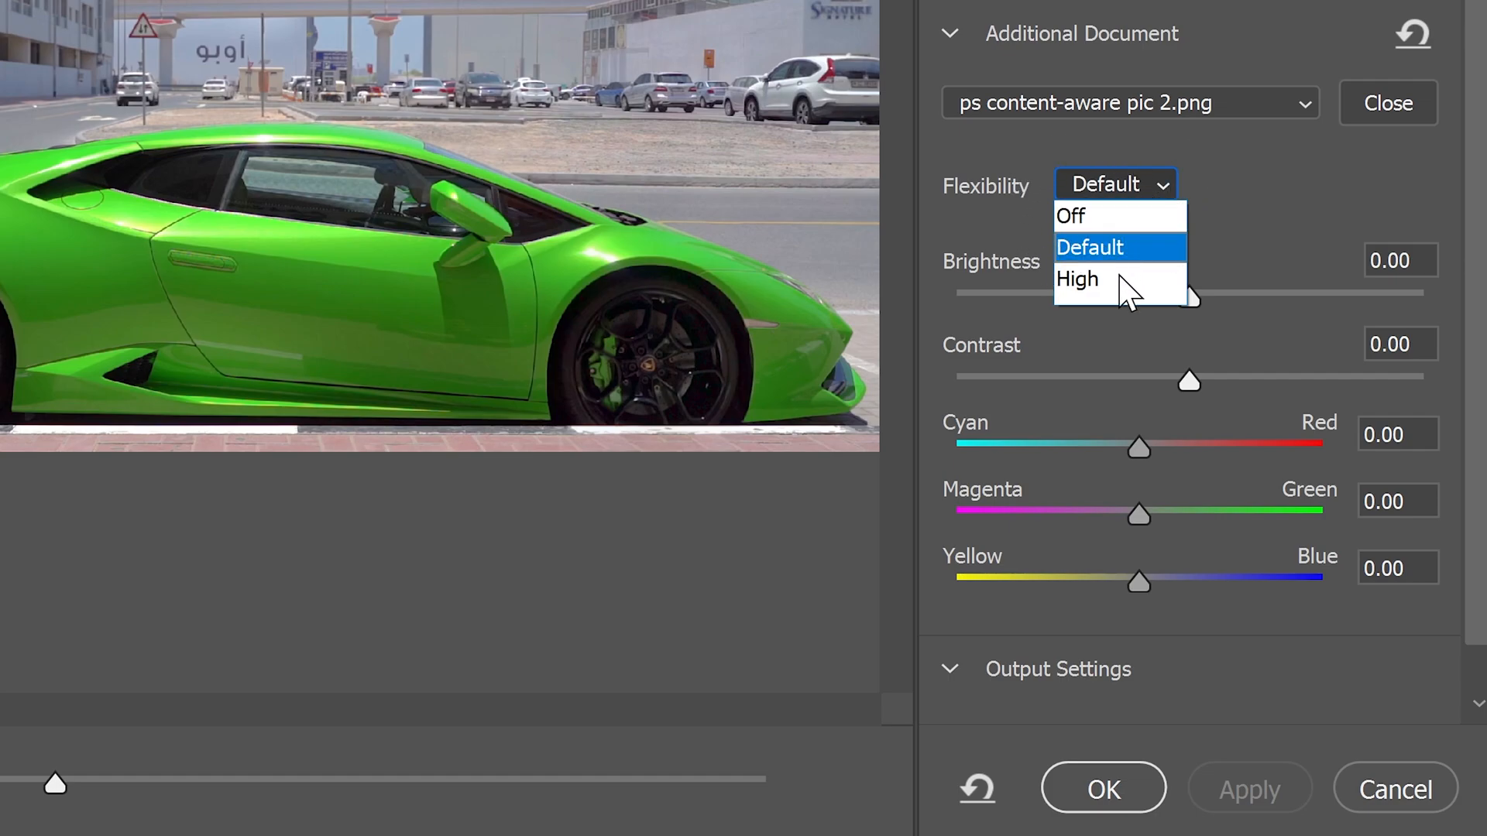
left_click(1077, 279)
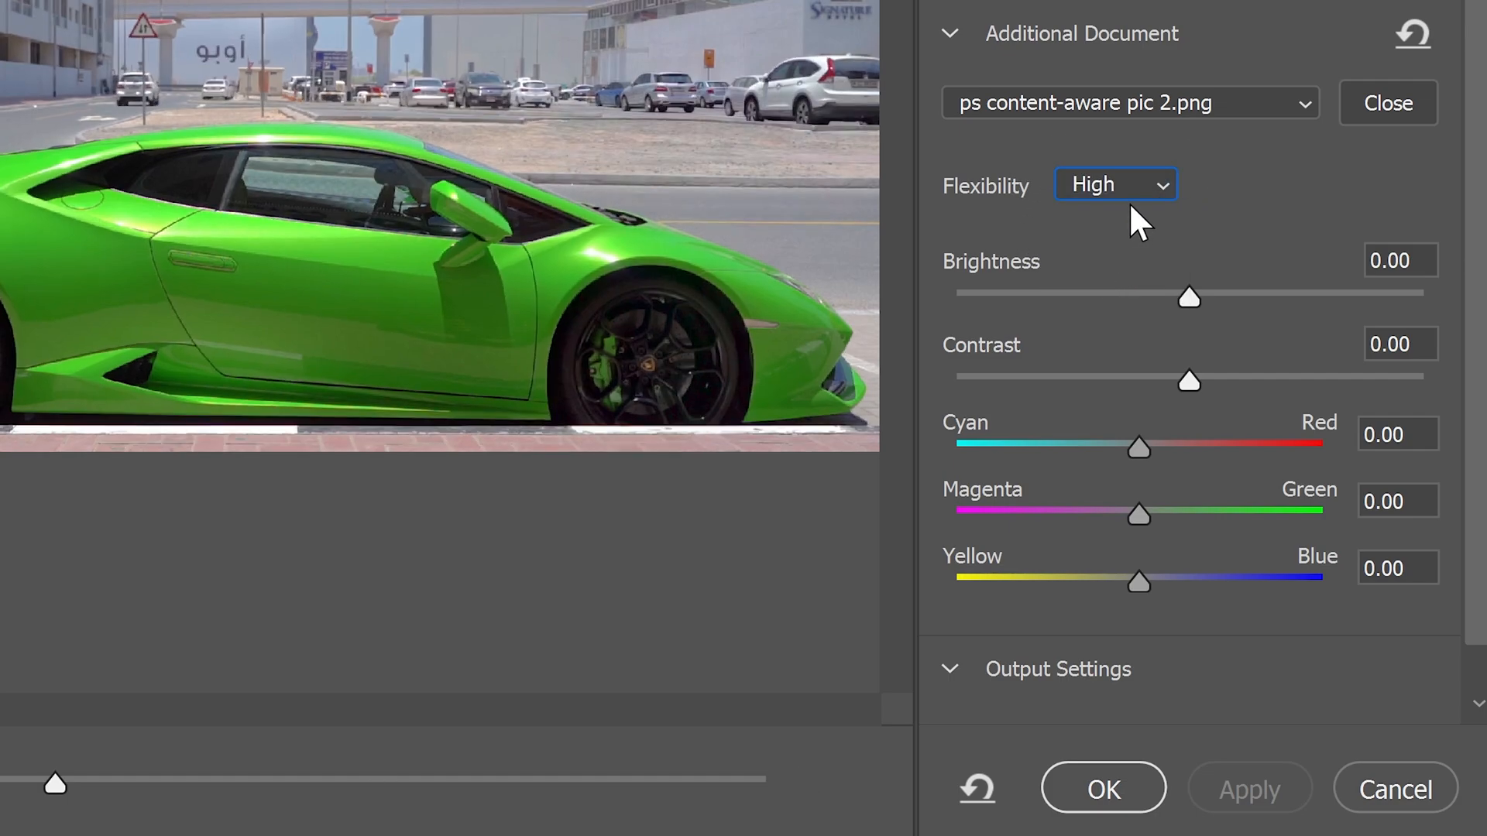
scroll("down", 3)
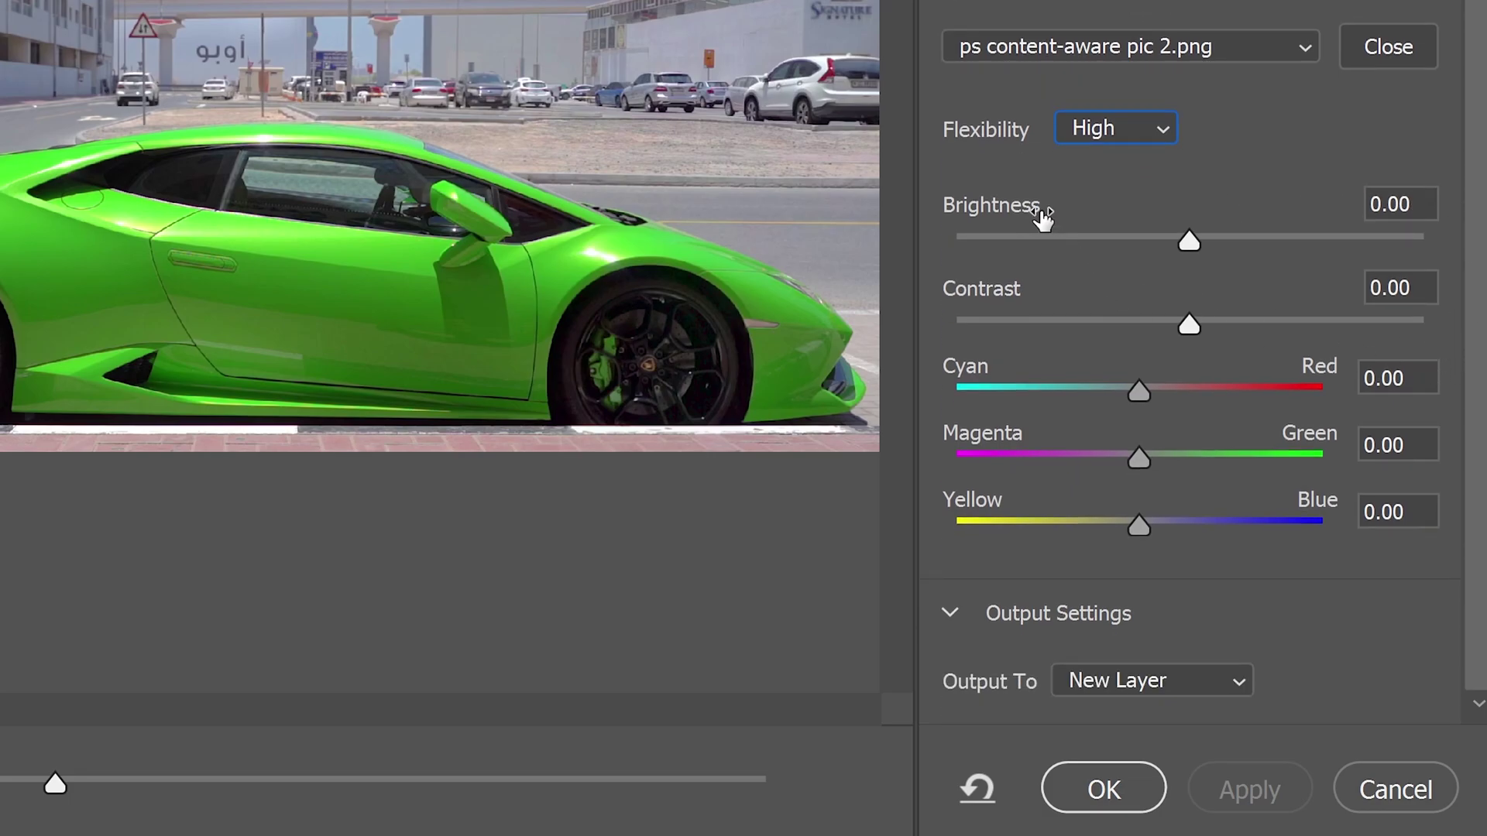
mouse_move(1019, 142)
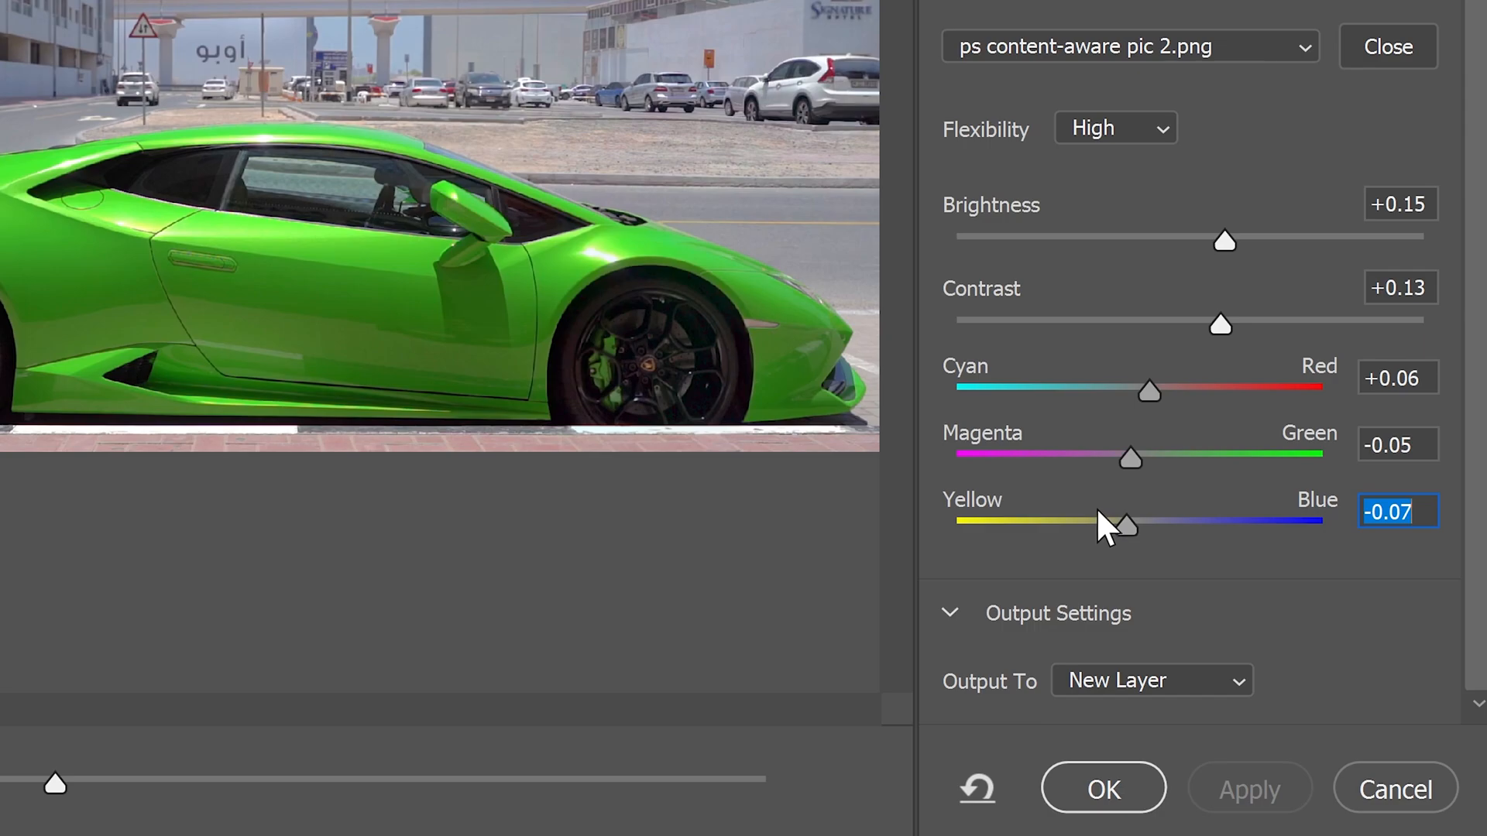
mouse_move(1245, 436)
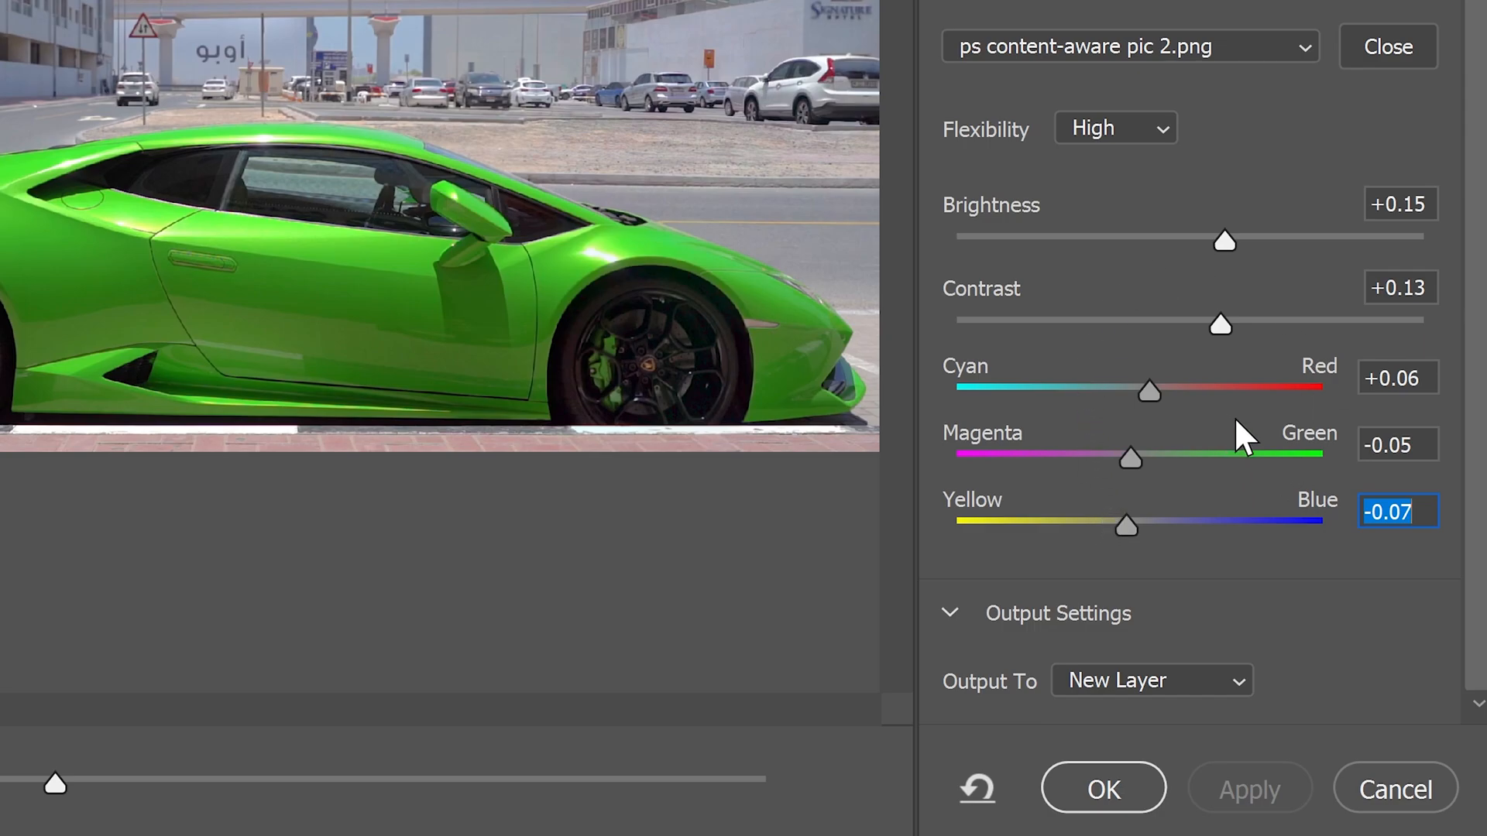
mouse_move(1119, 693)
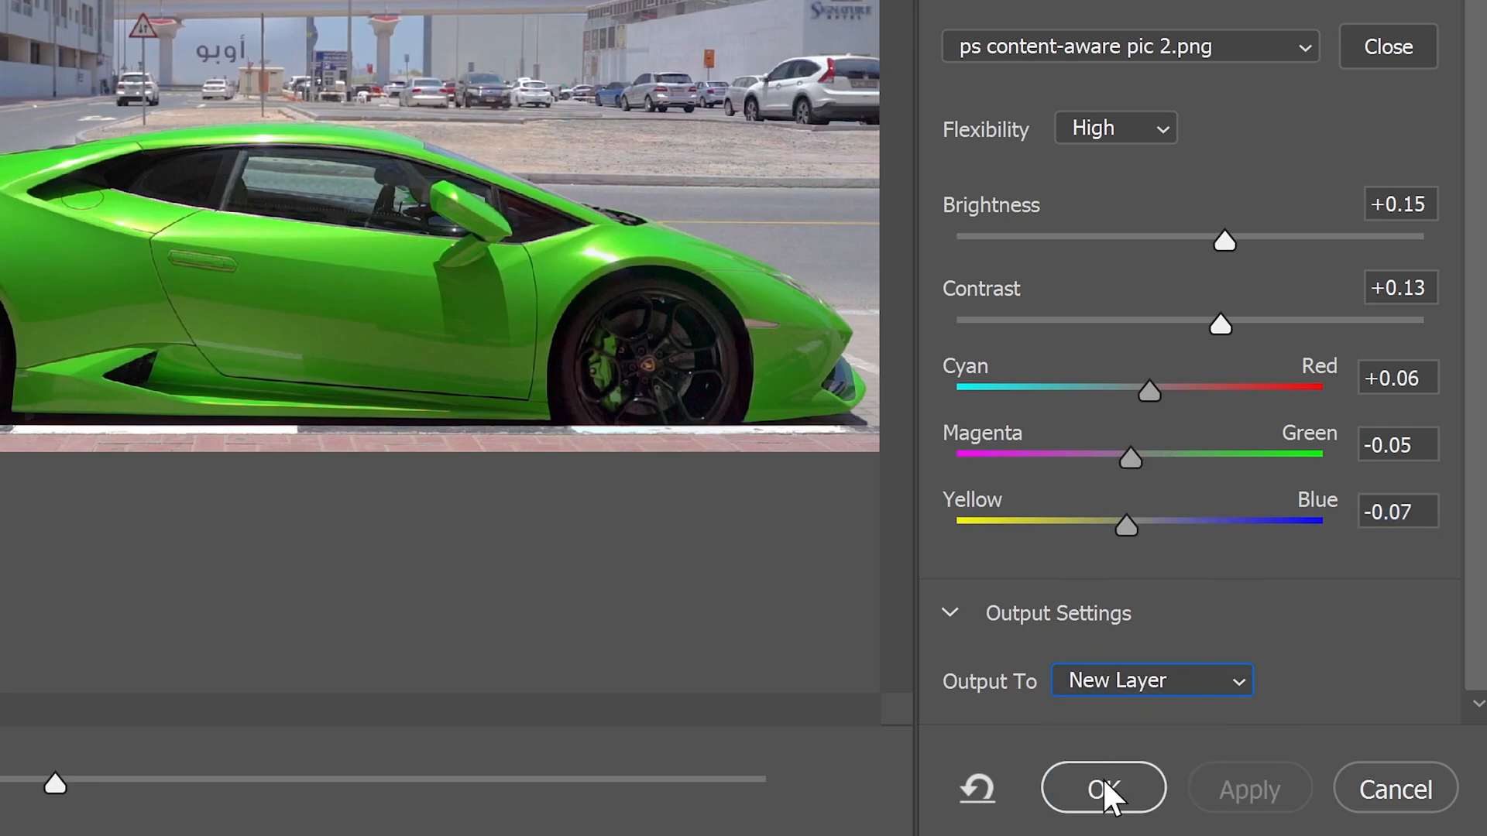
- Output the fill to a new layer, compare with the original, and convert both layers to a smart object
left_click(1103, 789)
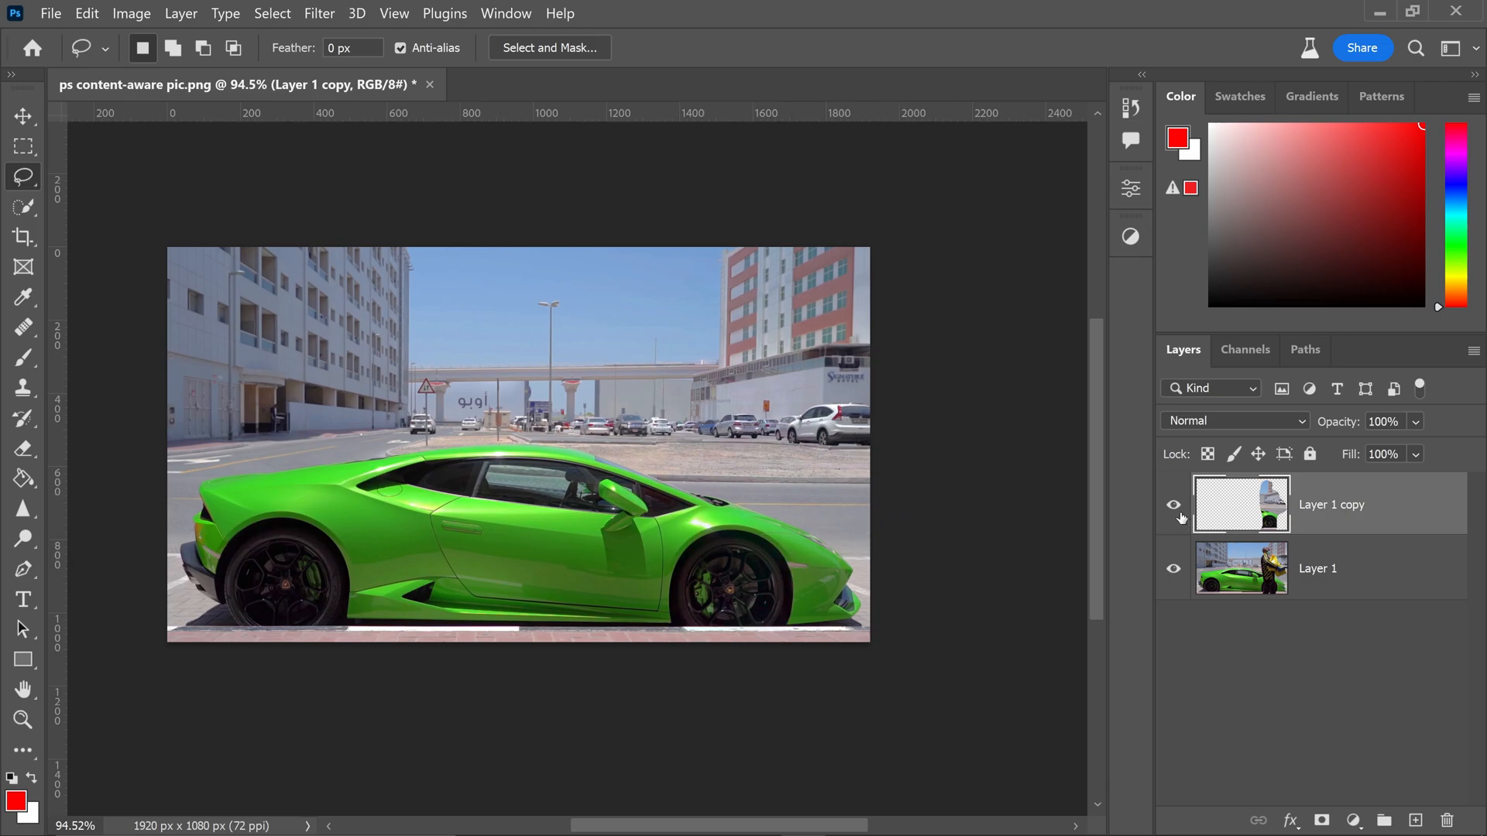
left_click(22, 115)
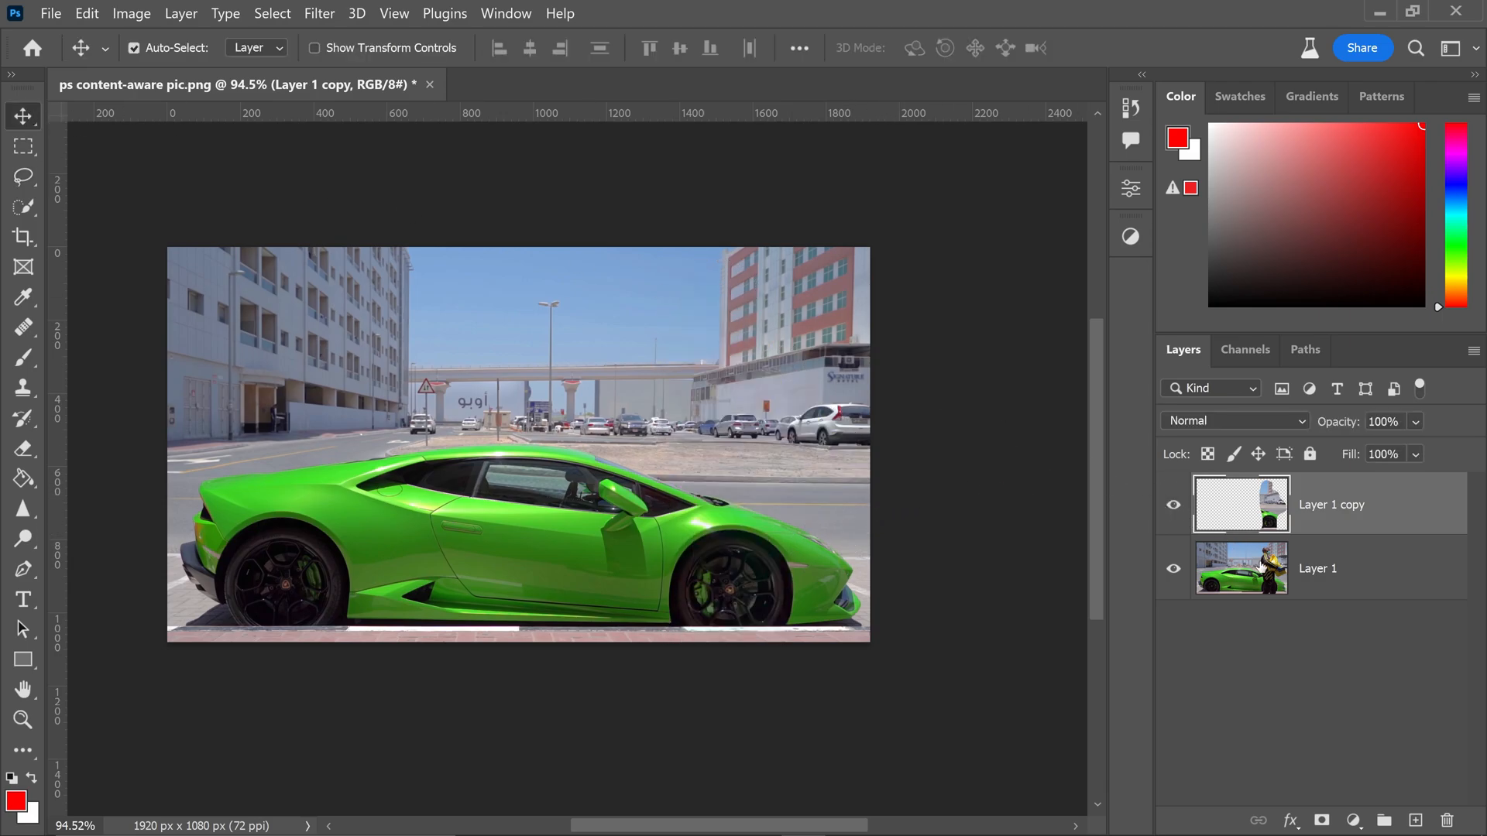
left_click(1174, 504)
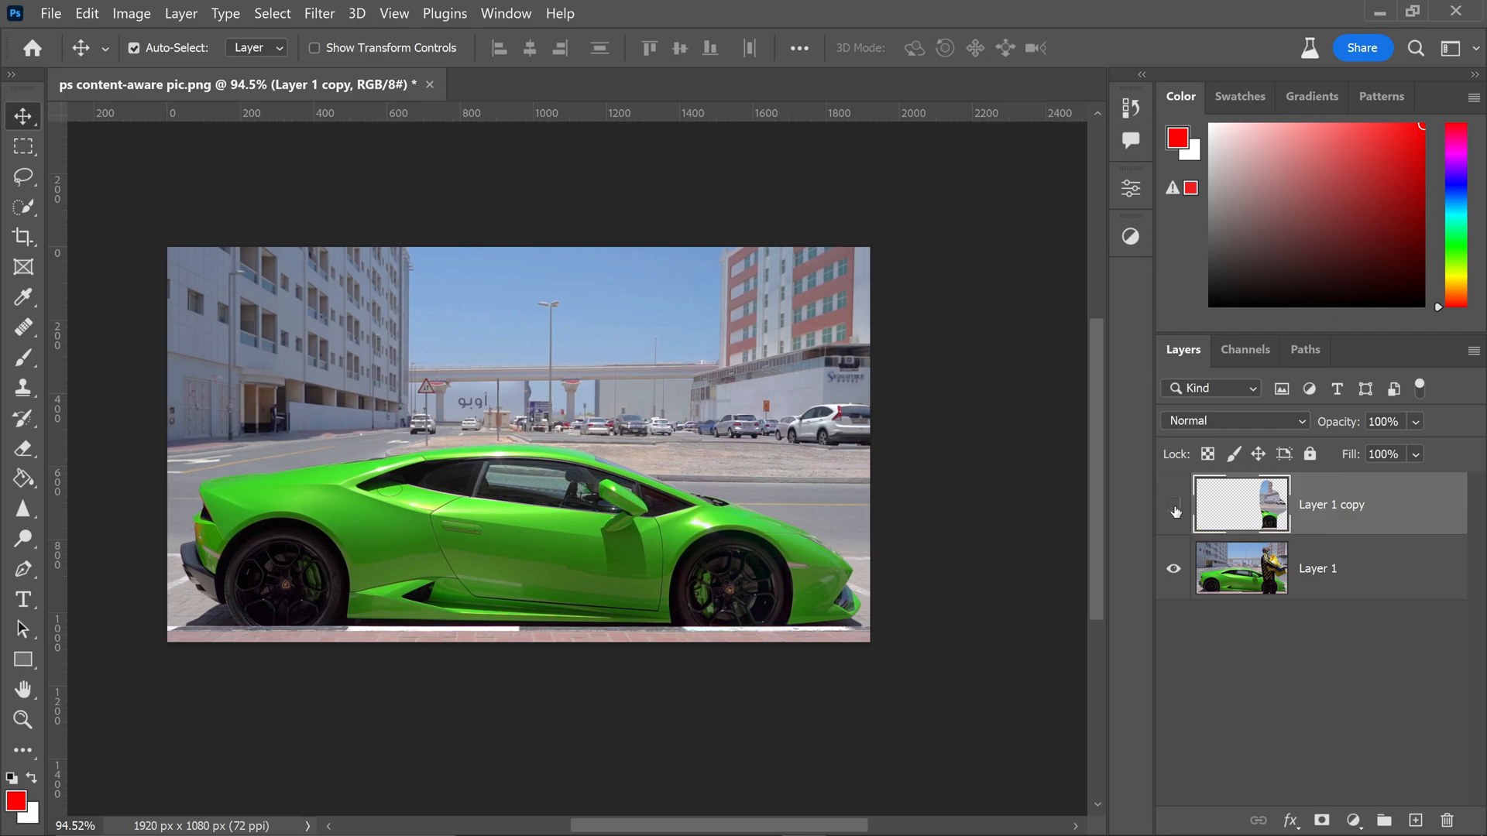
left_click(1173, 503)
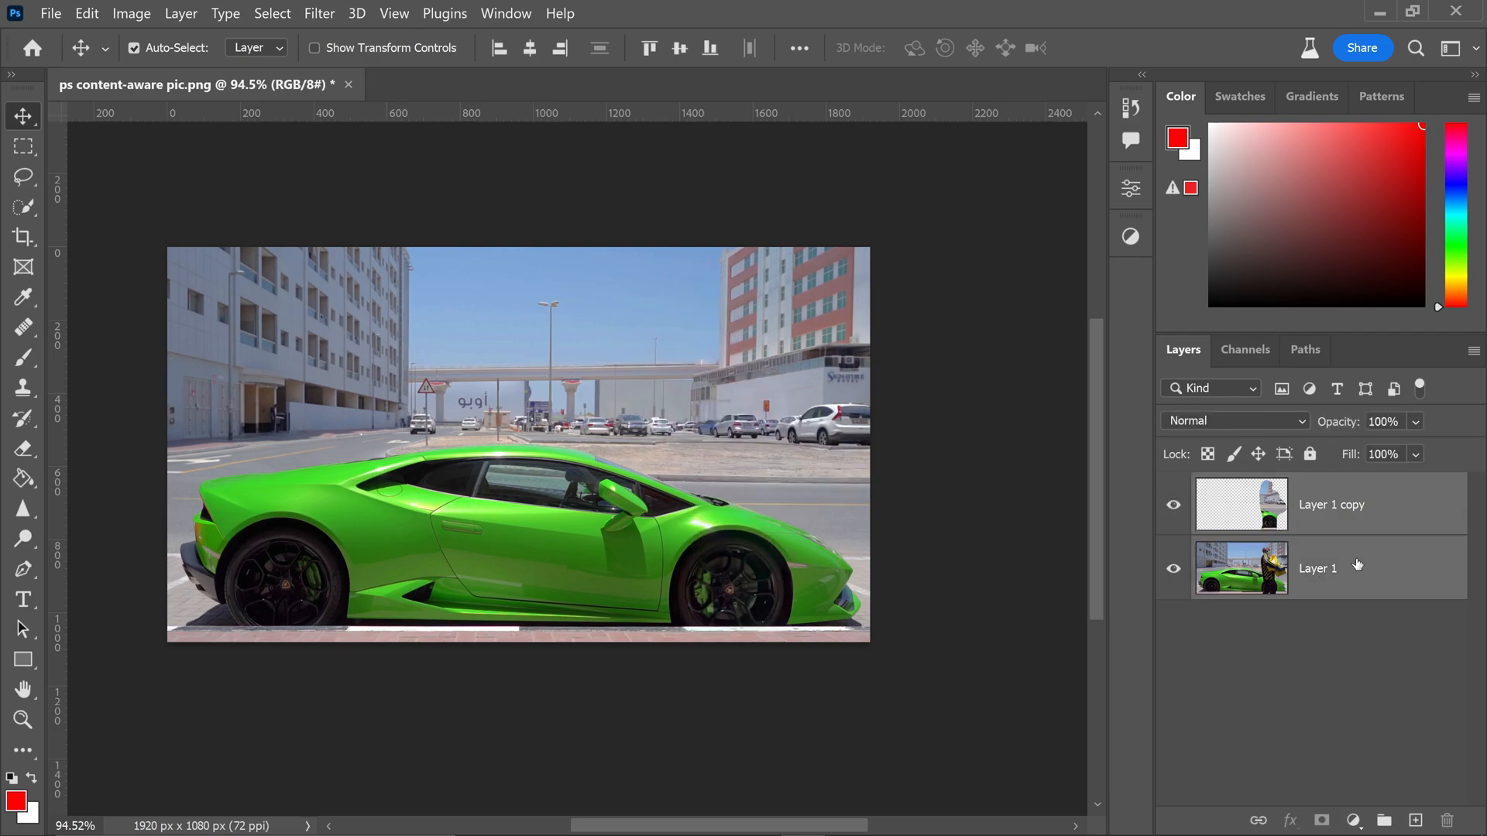
mouse_move(1214, 380)
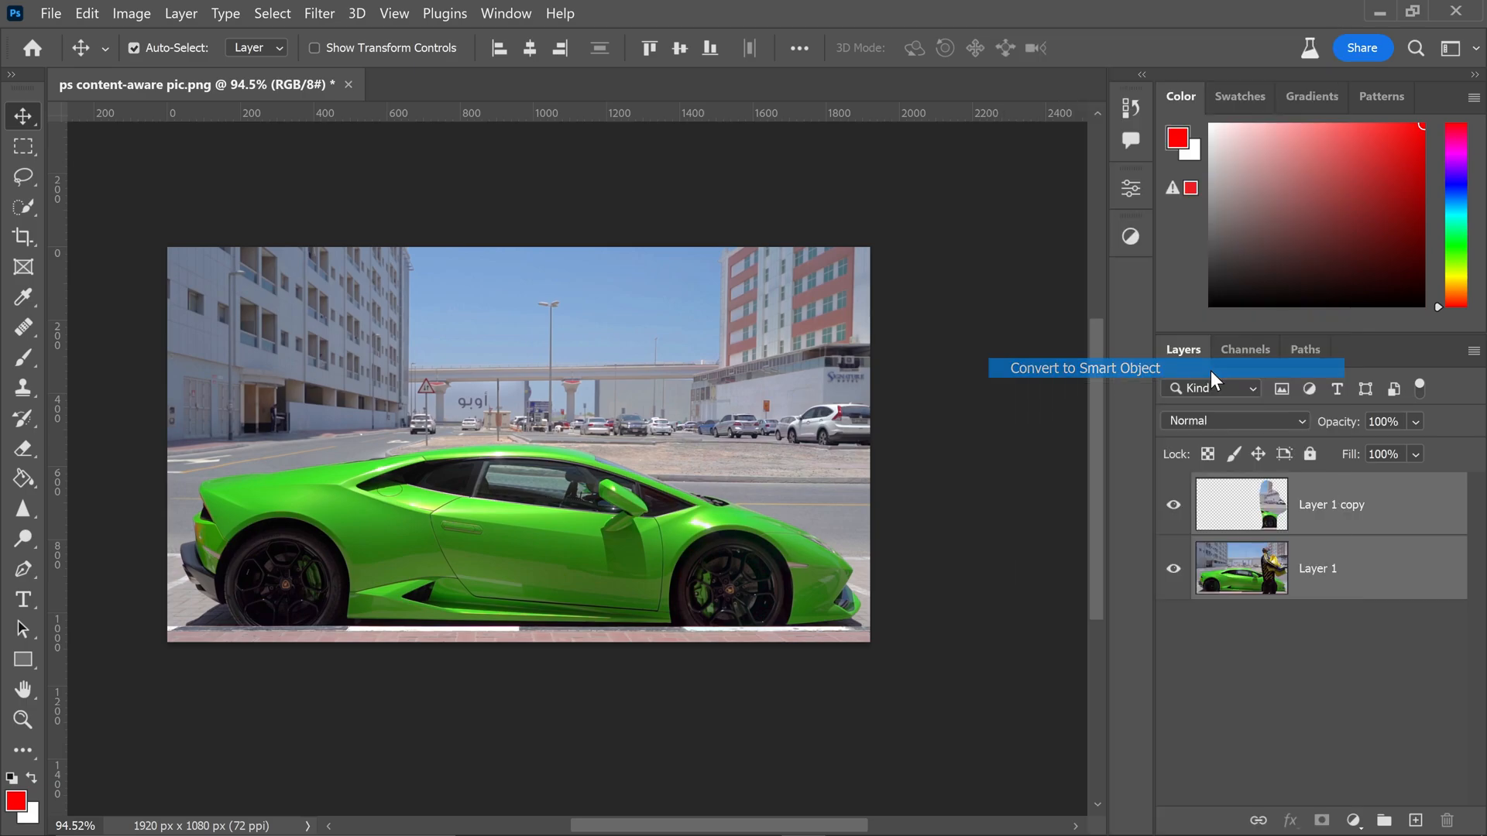
left_click(1082, 368)
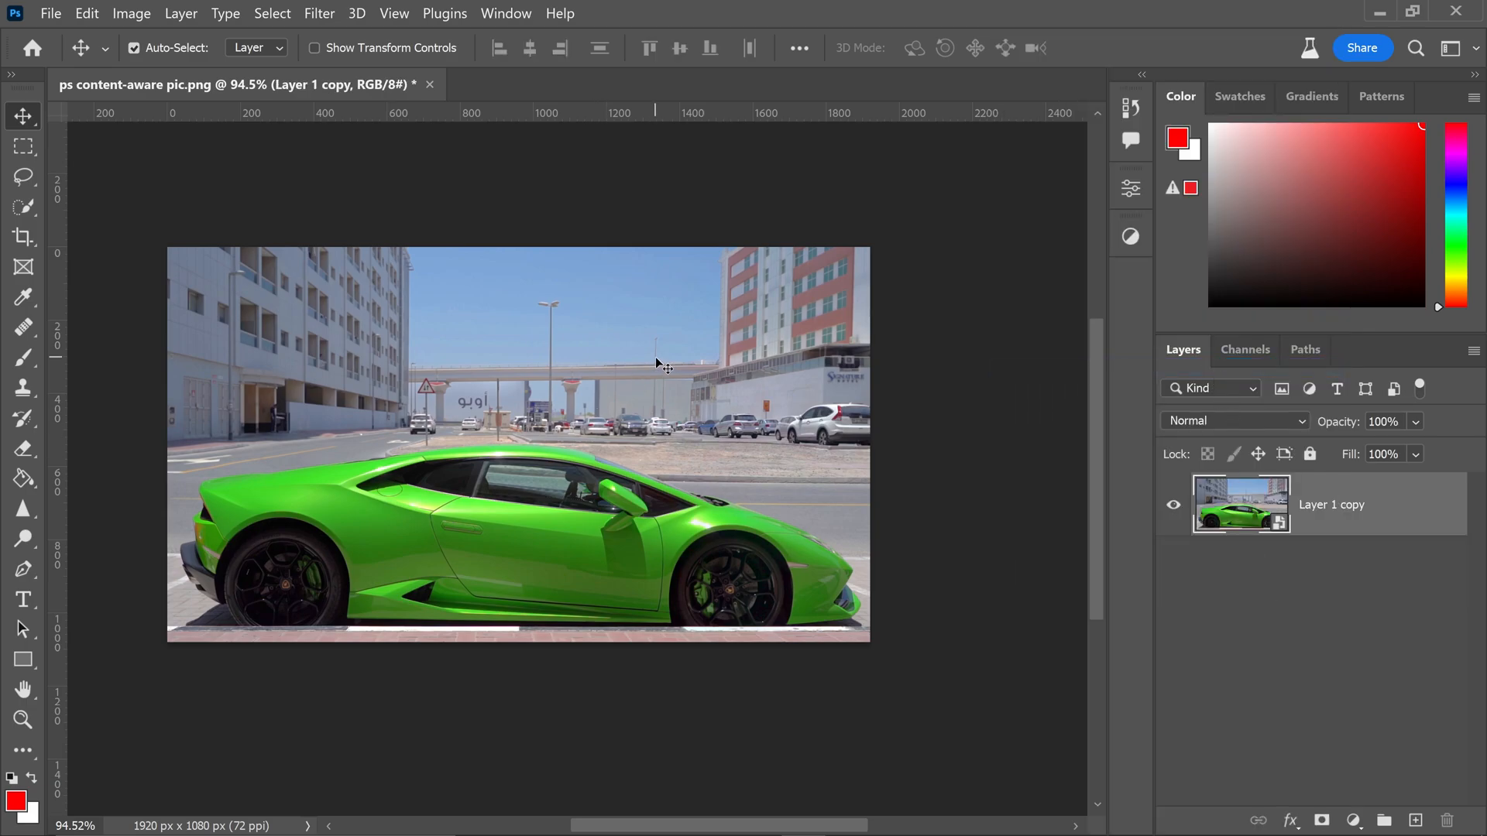
mouse_move(653, 360)
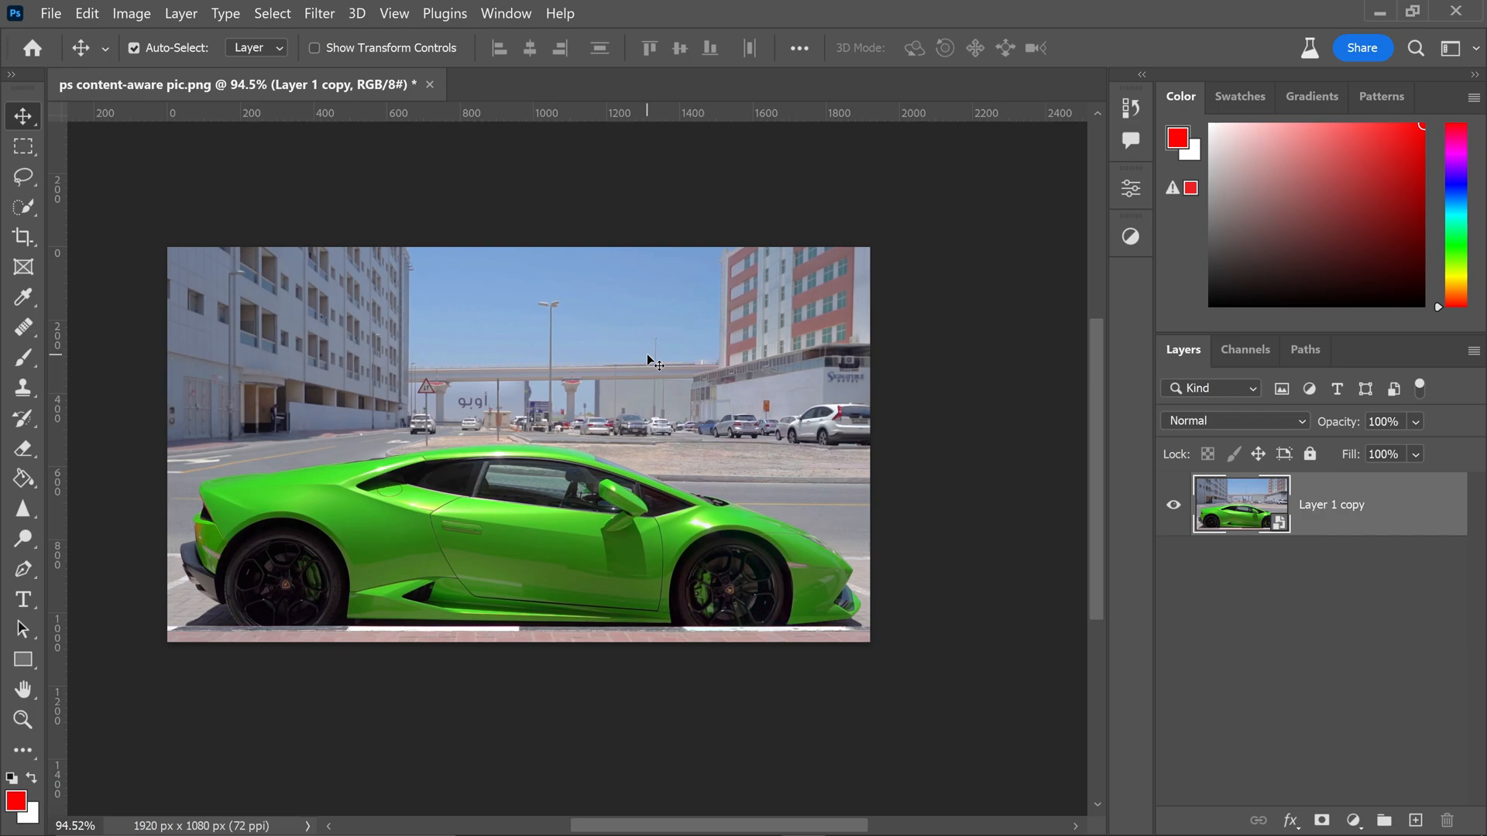